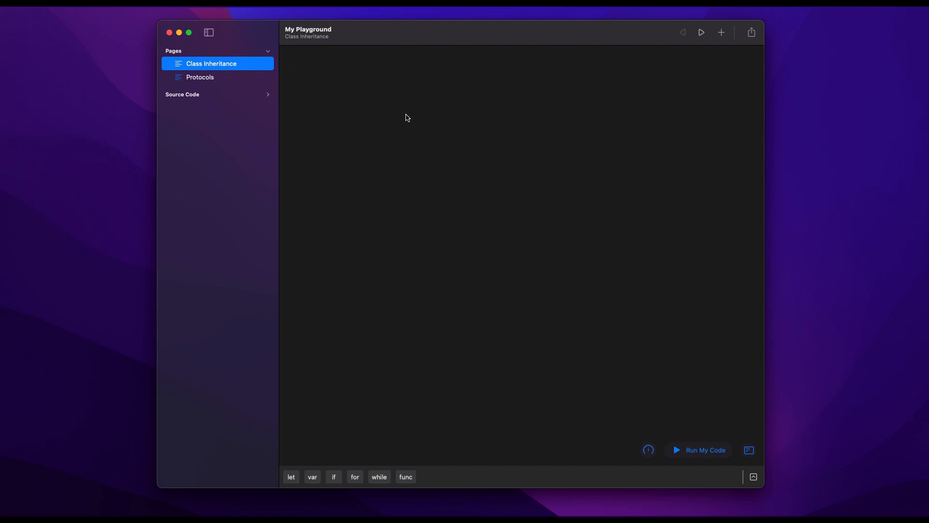
Write class City with var population: Int and var continent: String, leaving a blank line inside.
type("class City {")
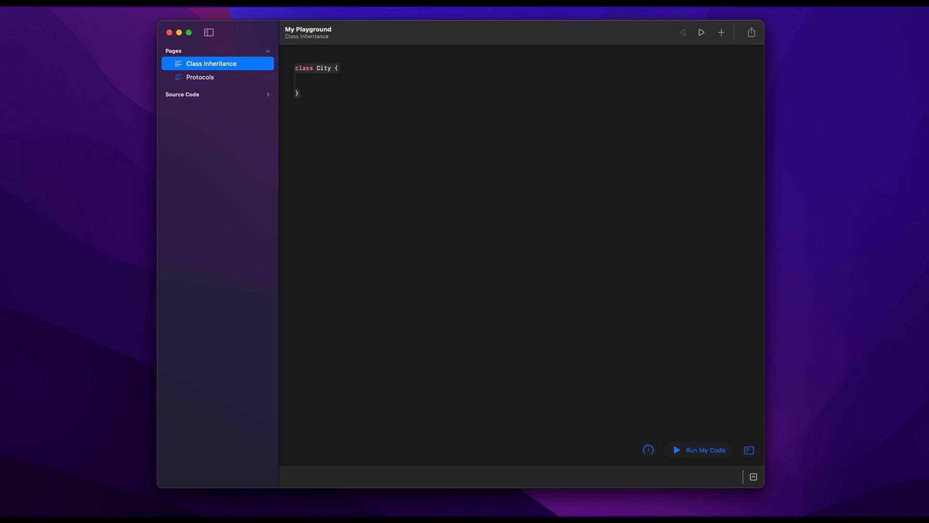
type("var popula")
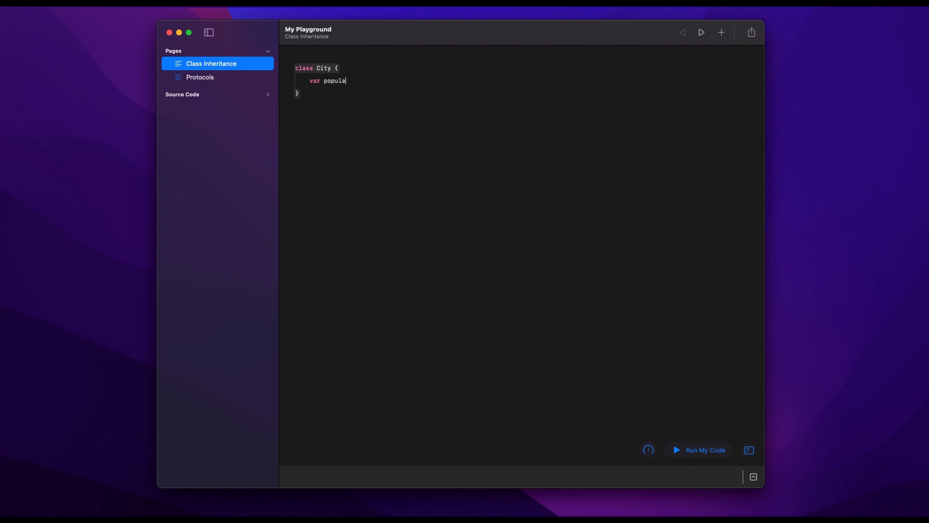
type("tion: Int")
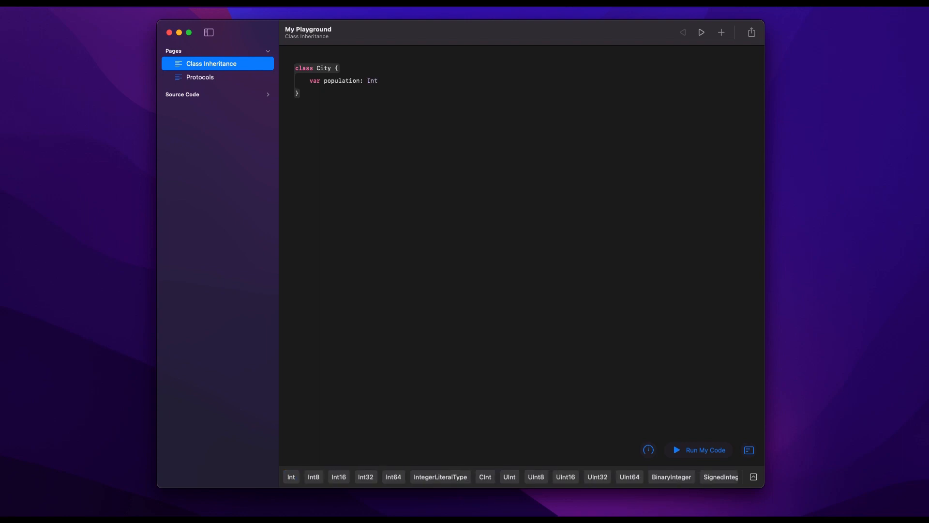
type("var")
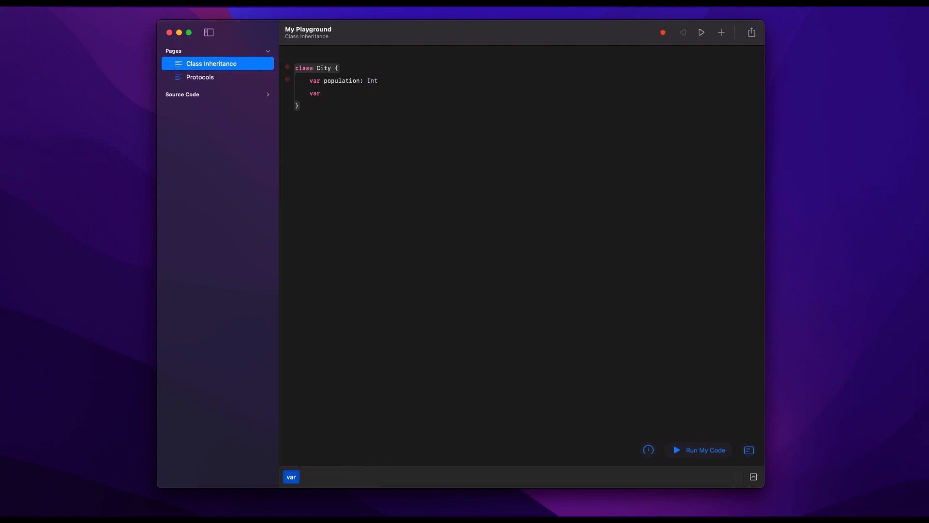
type("continent:")
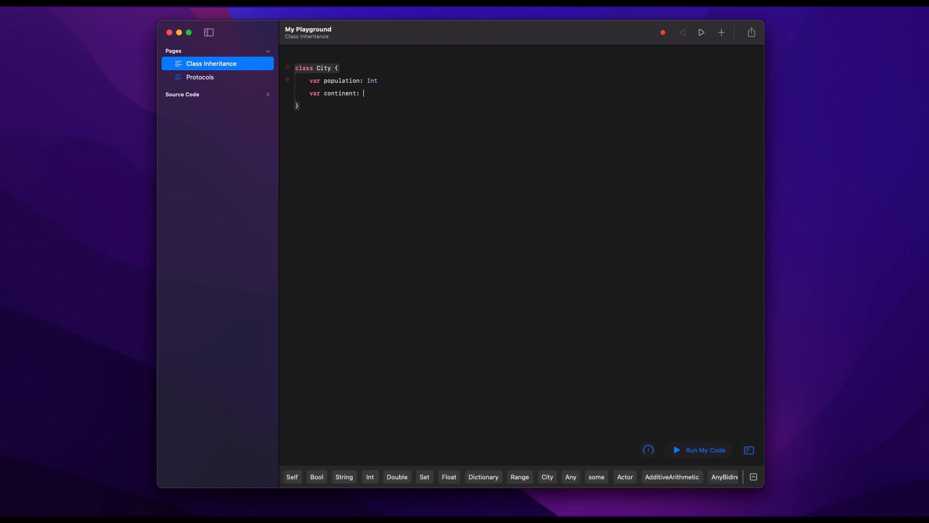
type("String")
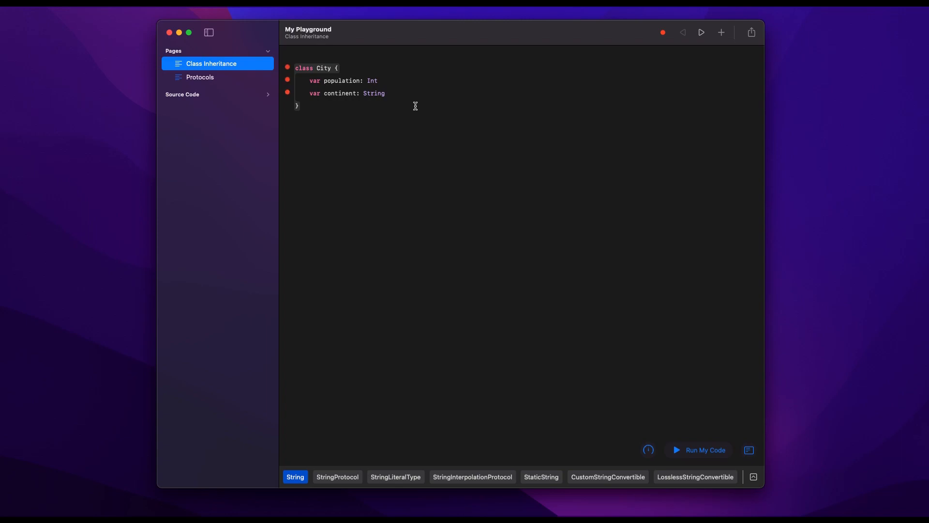
left_click_drag(308, 81, 385, 93)
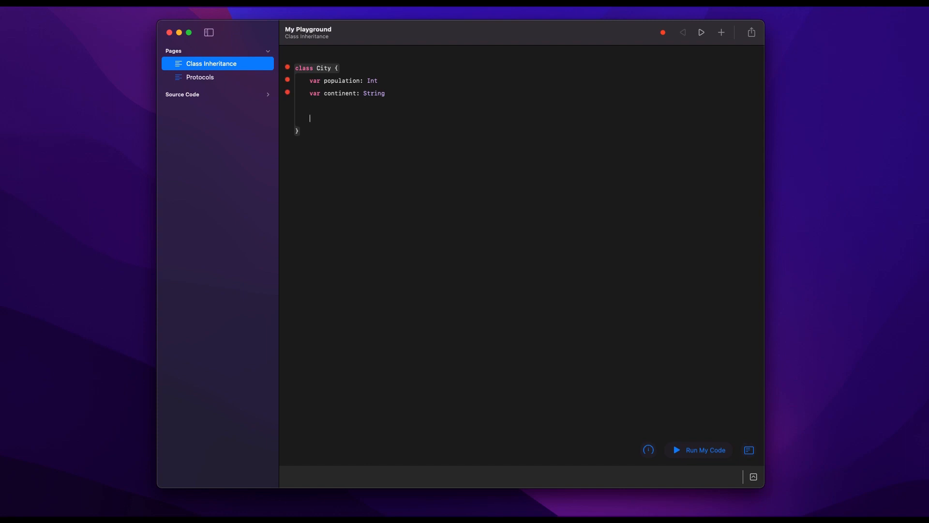
Add init(population: Int, continent: String) to City, assigning self.population and self.continent.
type("init()")
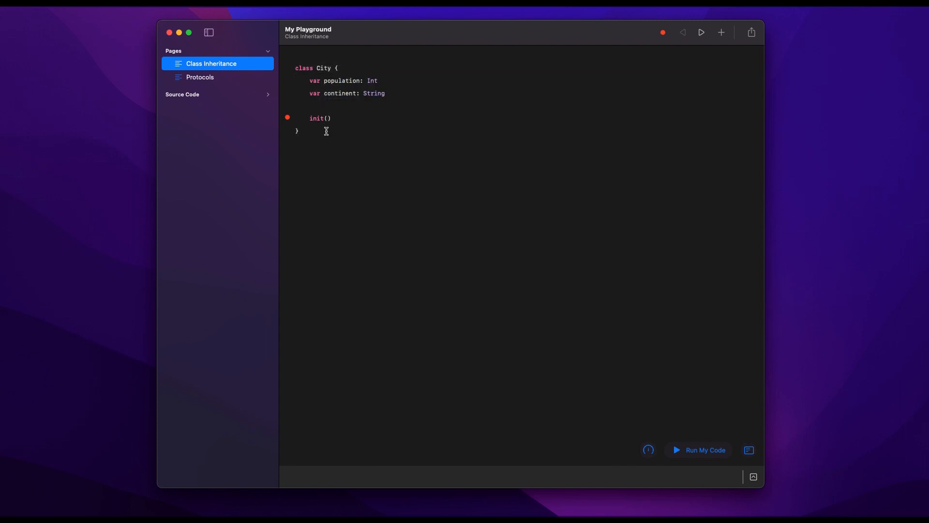
type("popula")
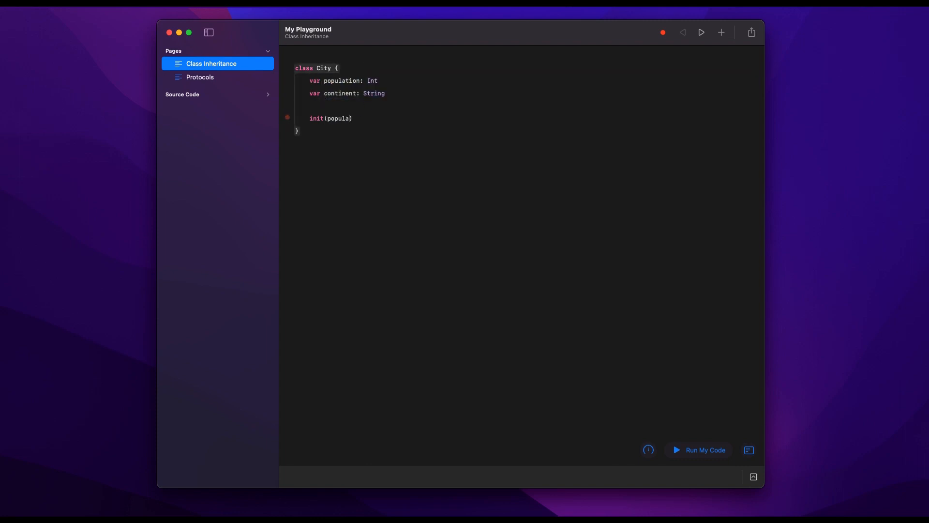
type("tion:")
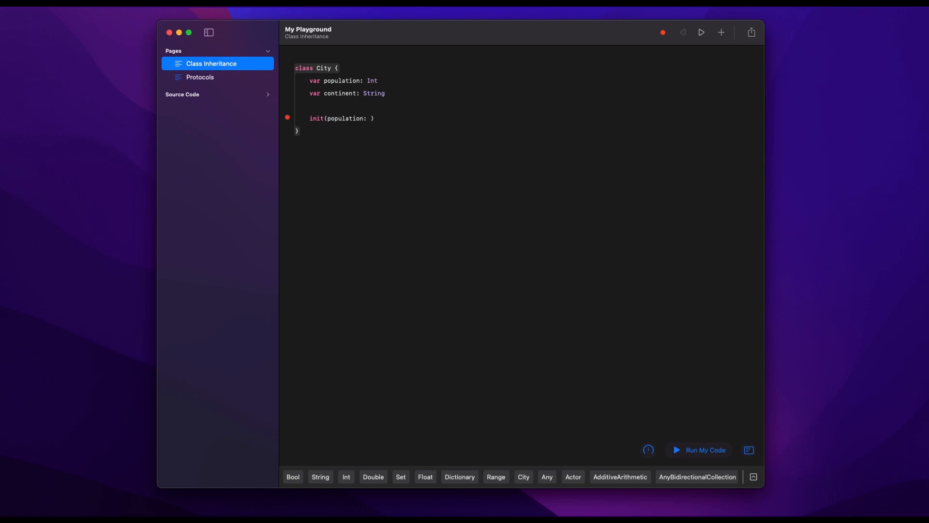
type("Int, con")
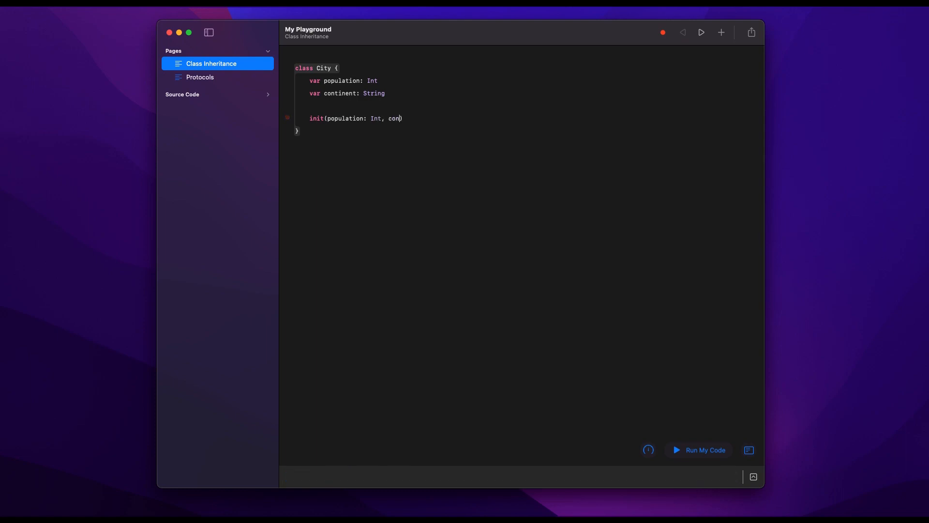
type("tinent:")
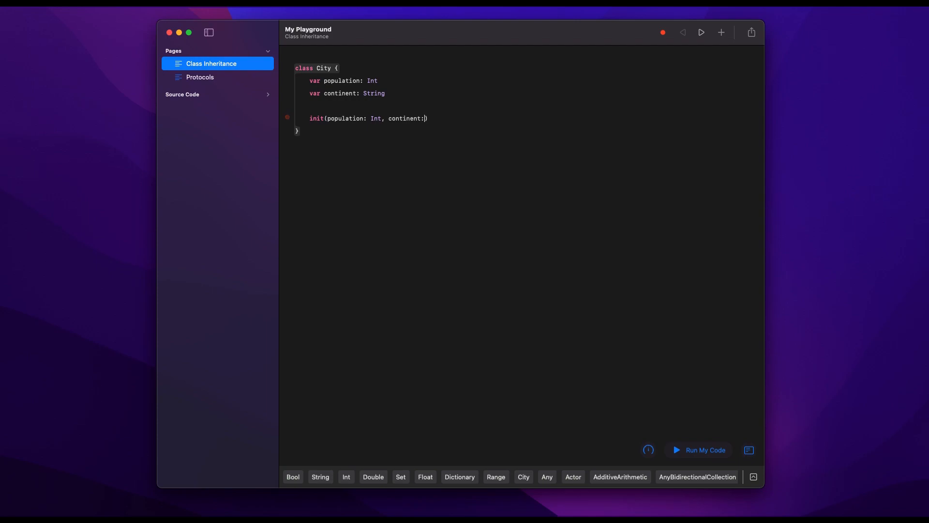
type("String")
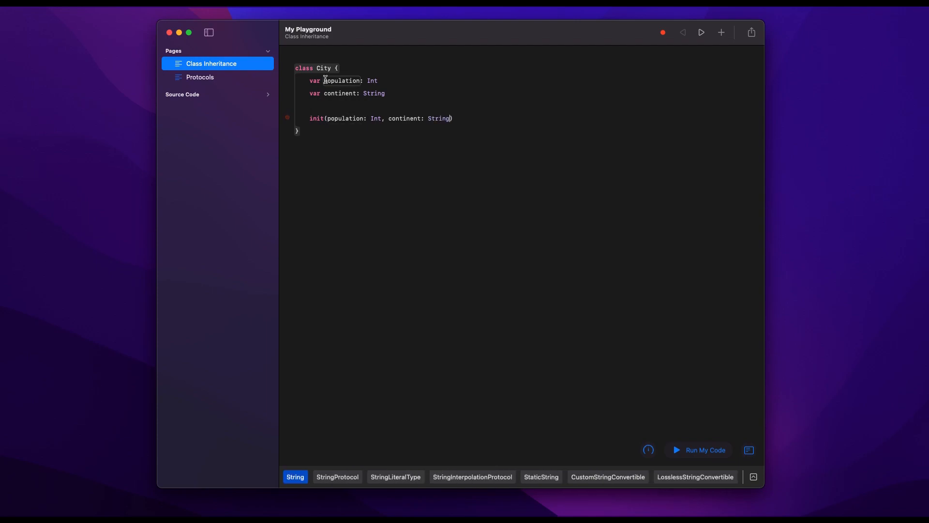
type("{")
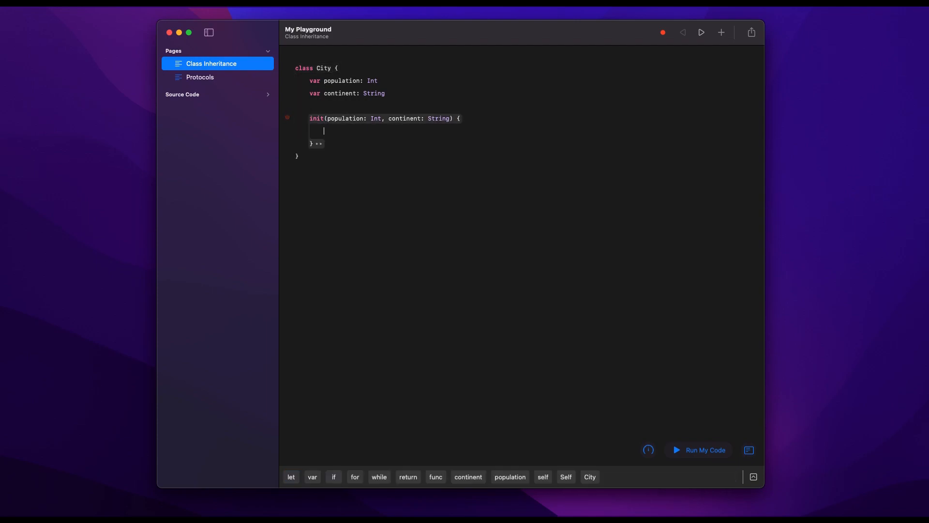
type("self.")
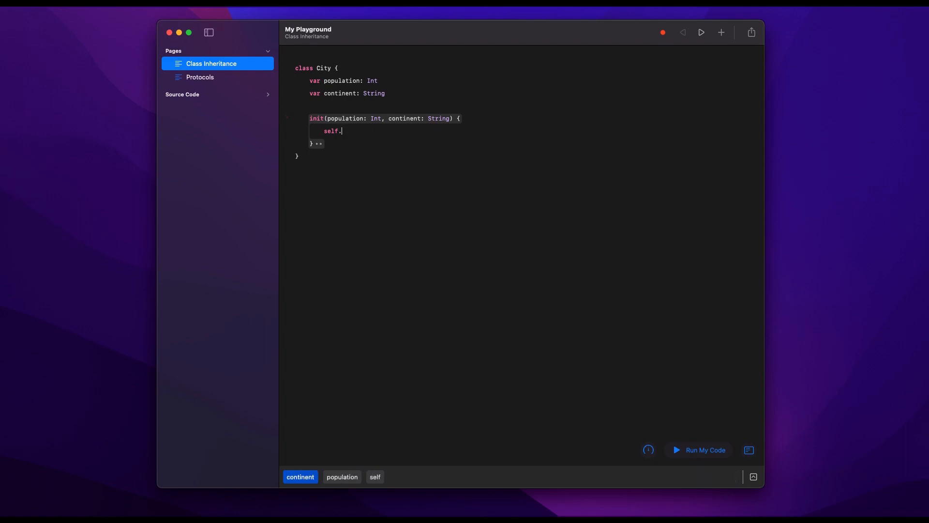
type("population = population")
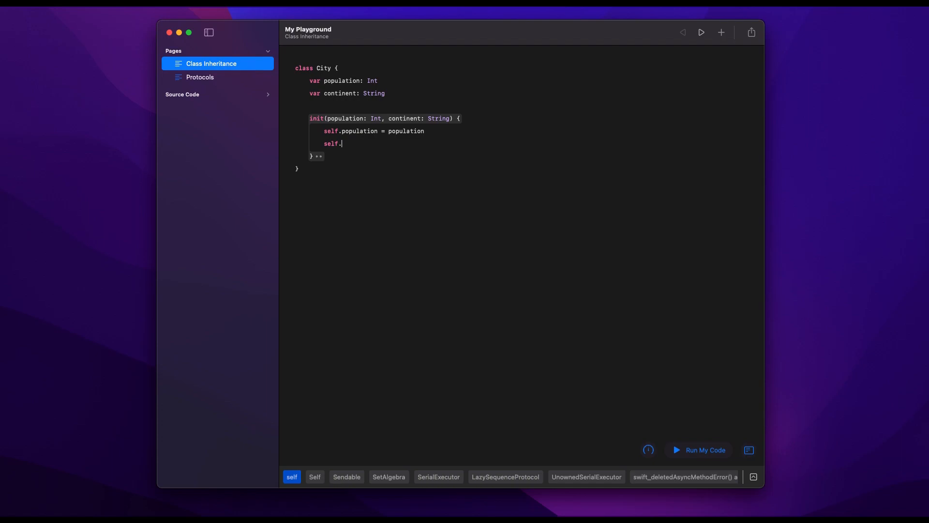
type("continent = continent")
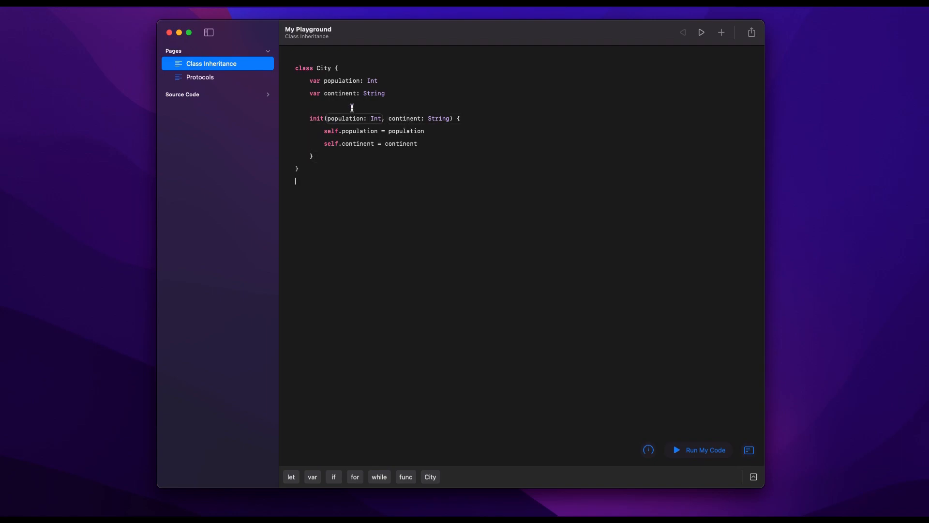
mouse_move(323, 119)
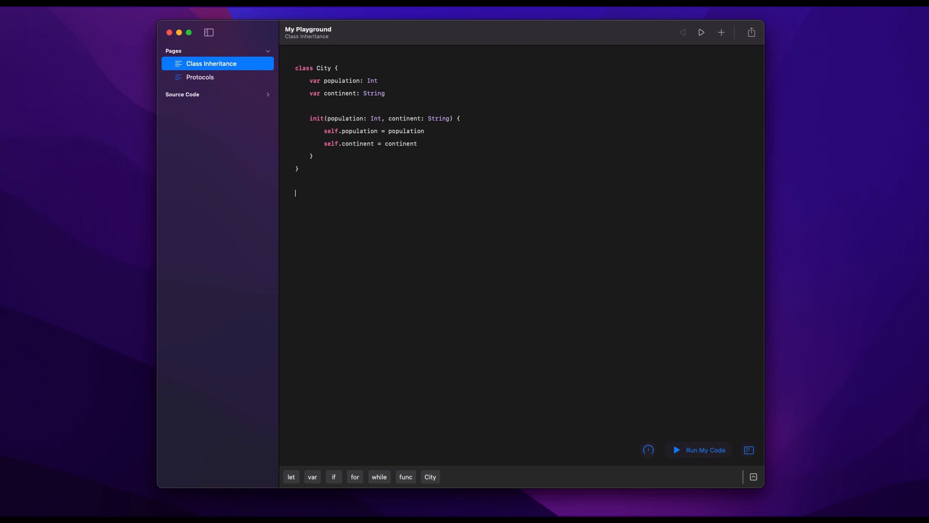
Declare an empty class London: City subclass.
type("class London")
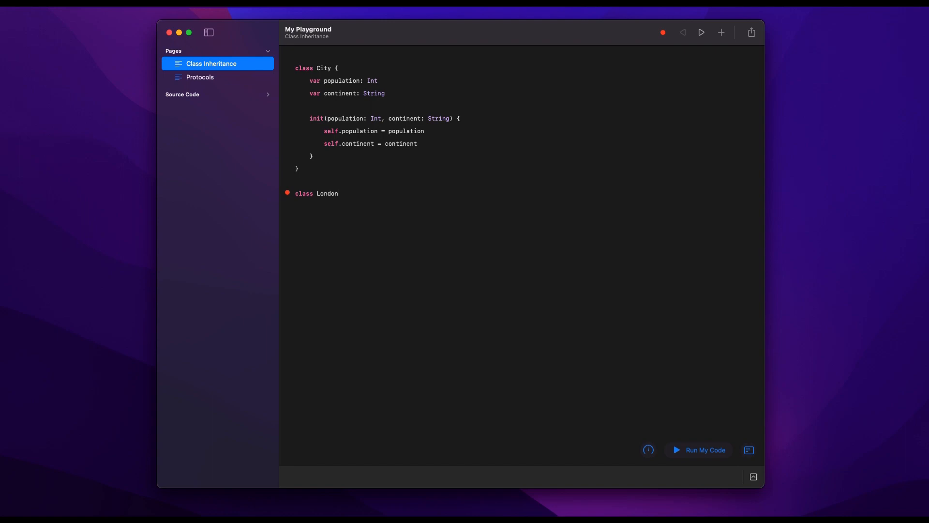
type(":")
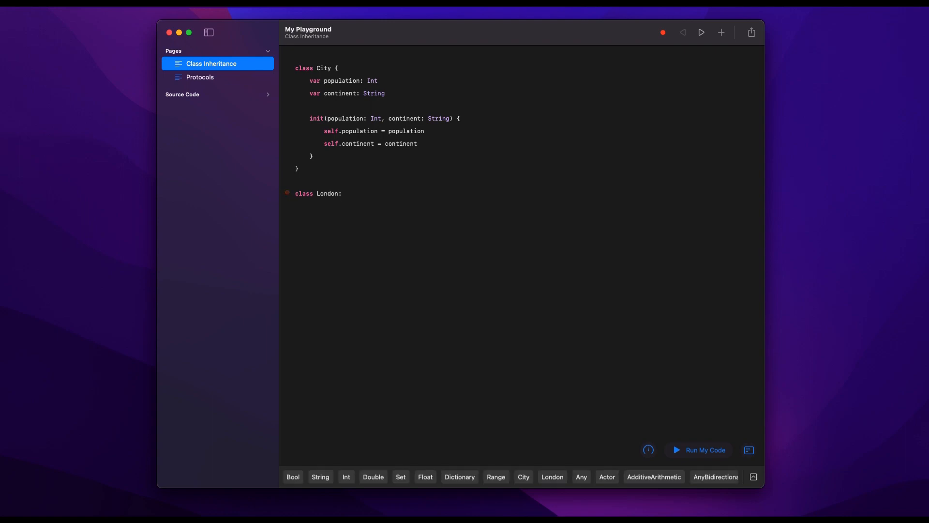
type("City {")
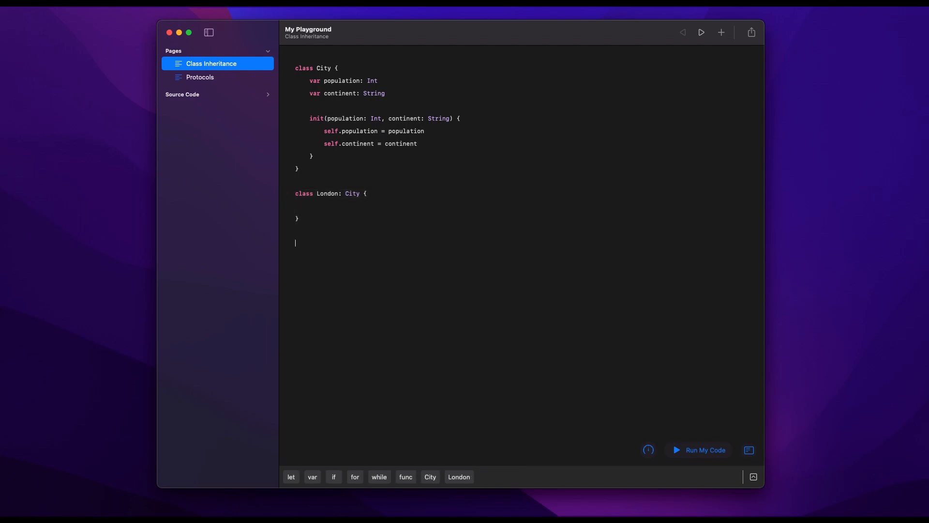
Create let london = London(population: 10000000, continent: "Europe").
type("let london = Lo")
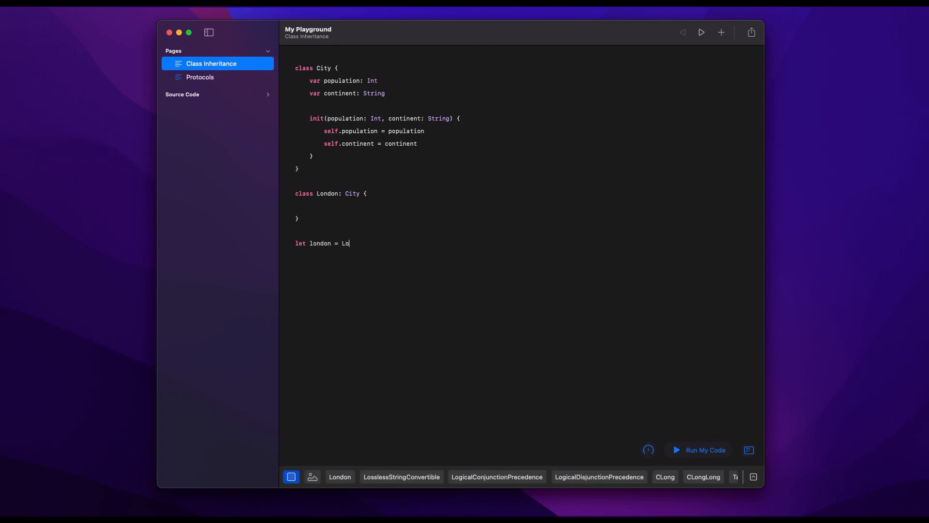
type("ndon(population: Int, continent: String")
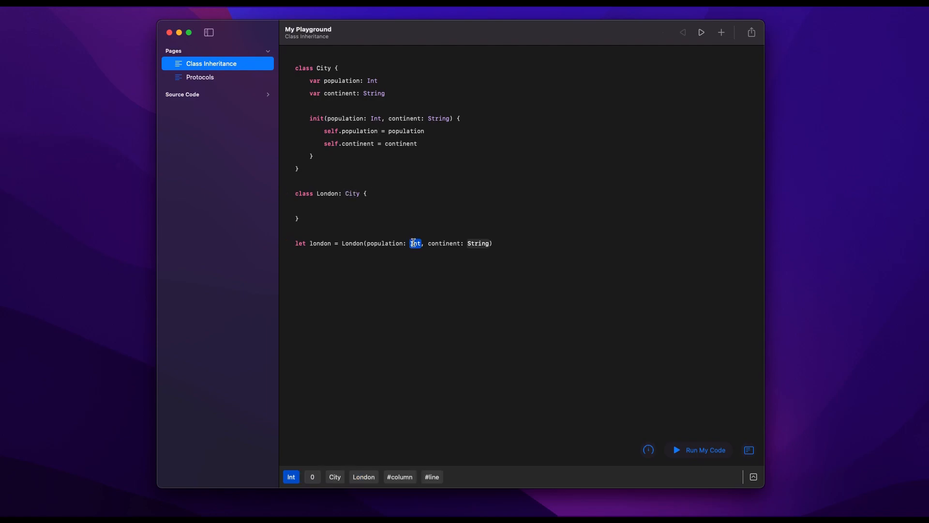
mouse_move(415, 245)
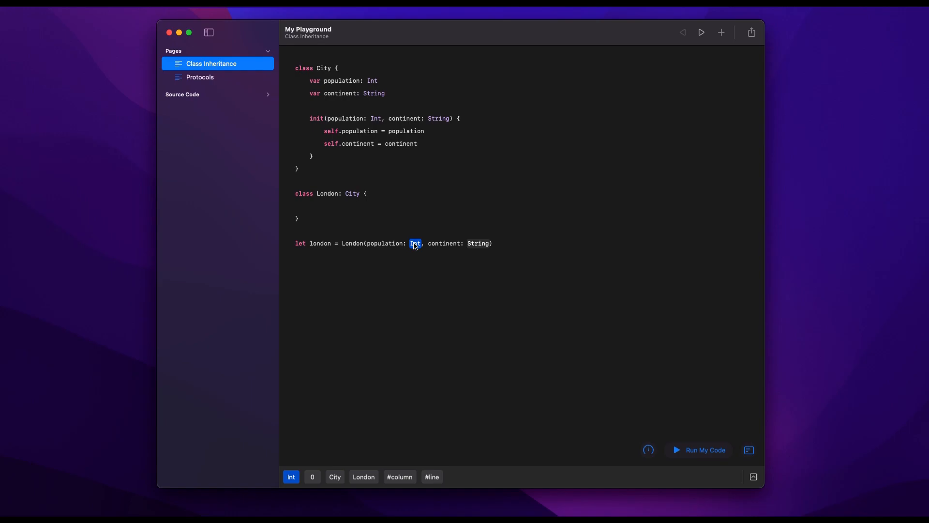
type("10000000")
left_click(478, 243)
type("\"Europe")
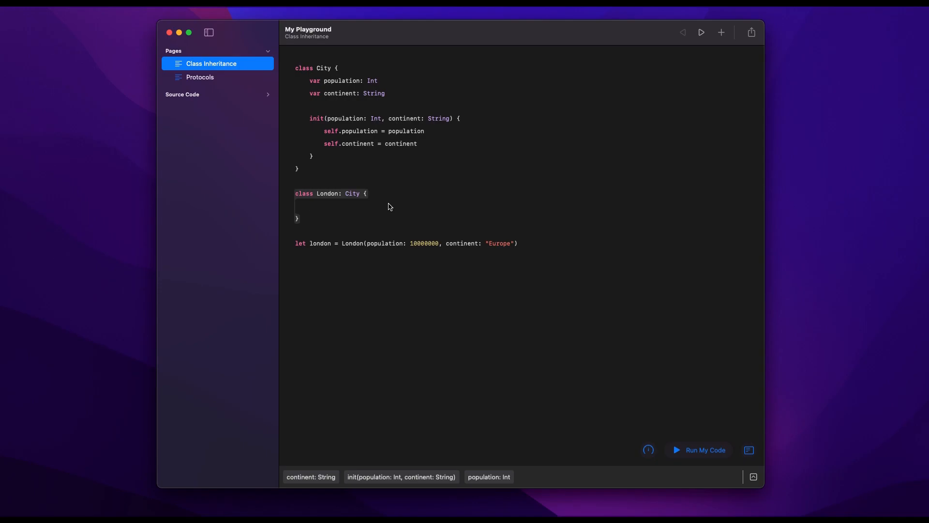
Give London a var hasSubway: Bool = true property.
type("var subway: B")
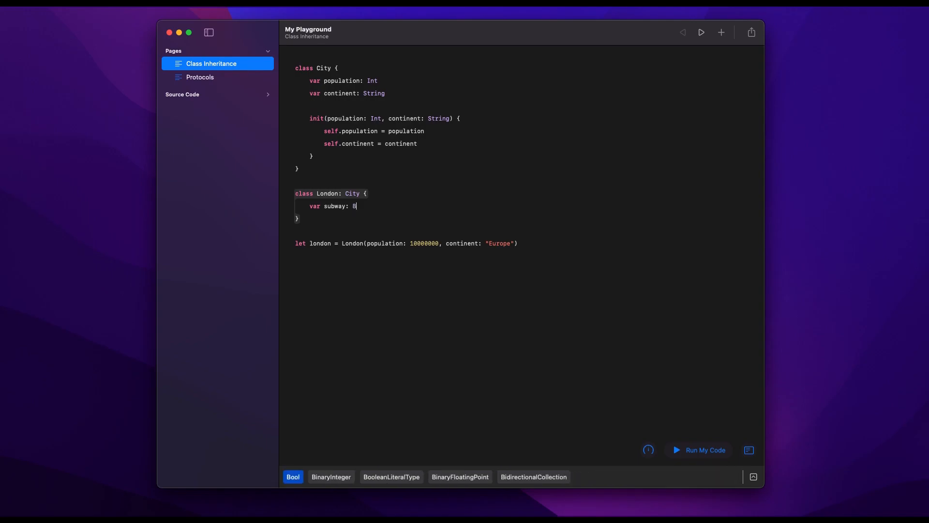
type("ool")
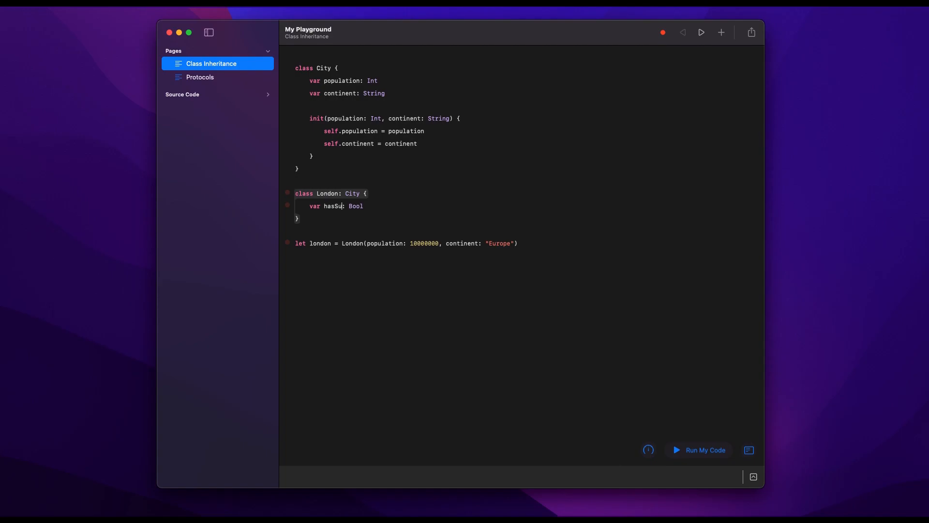
type("bway: Bool = true")
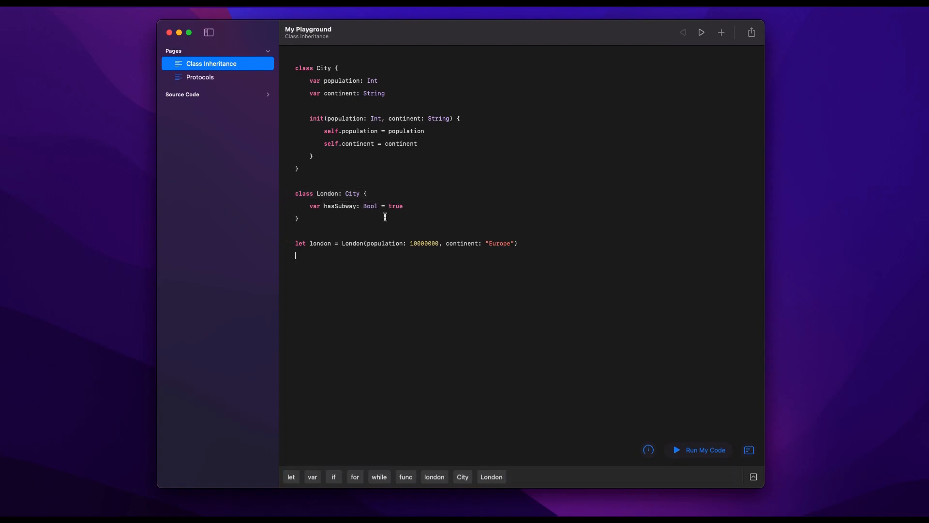
Print london.population and show the 10000000 result in an inline viewer.
type("print")
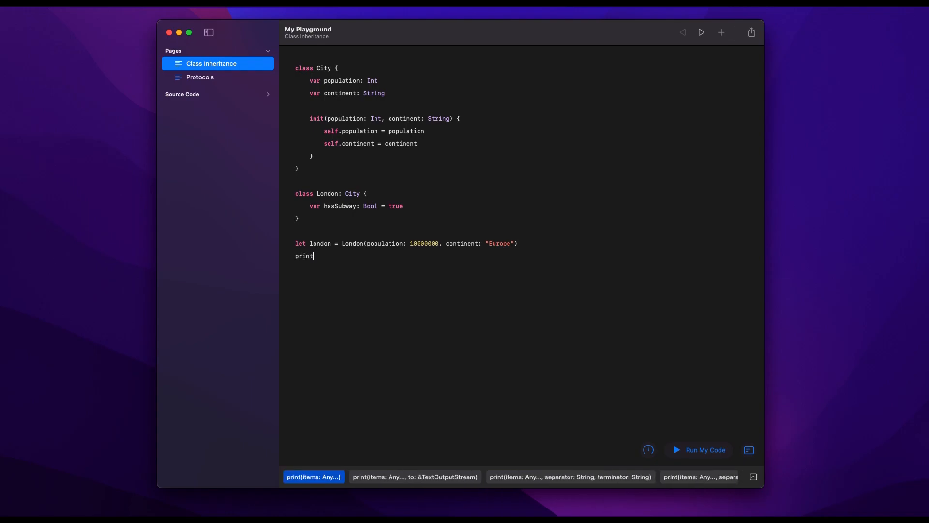
type("(london.population")
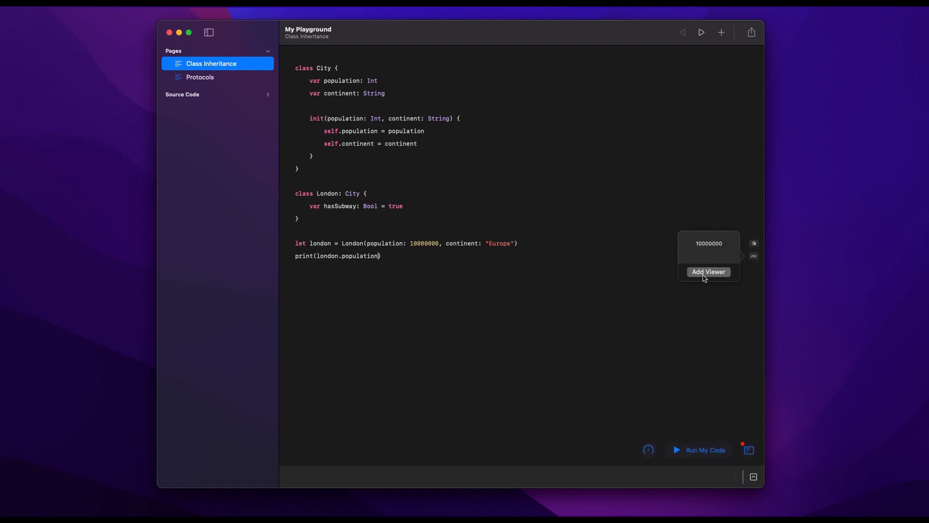
left_click(709, 272)
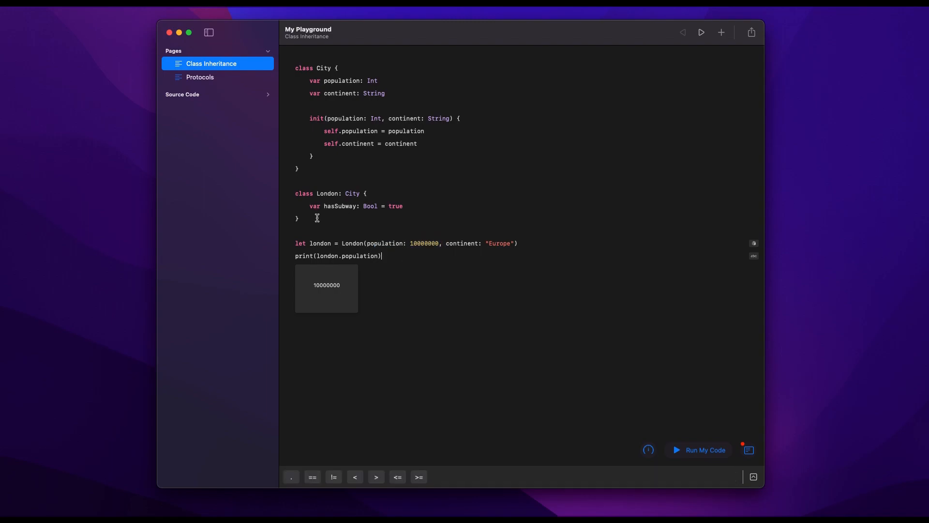
mouse_move(324, 185)
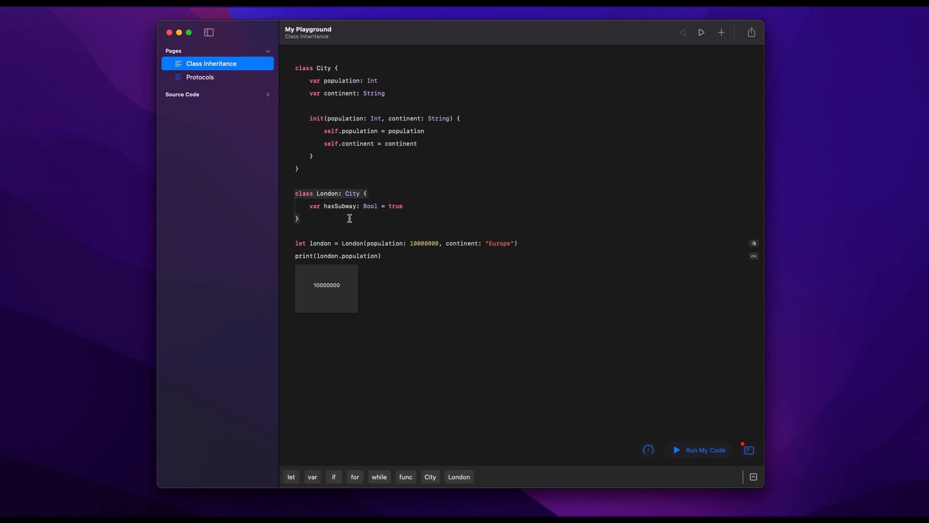
mouse_move(334, 183)
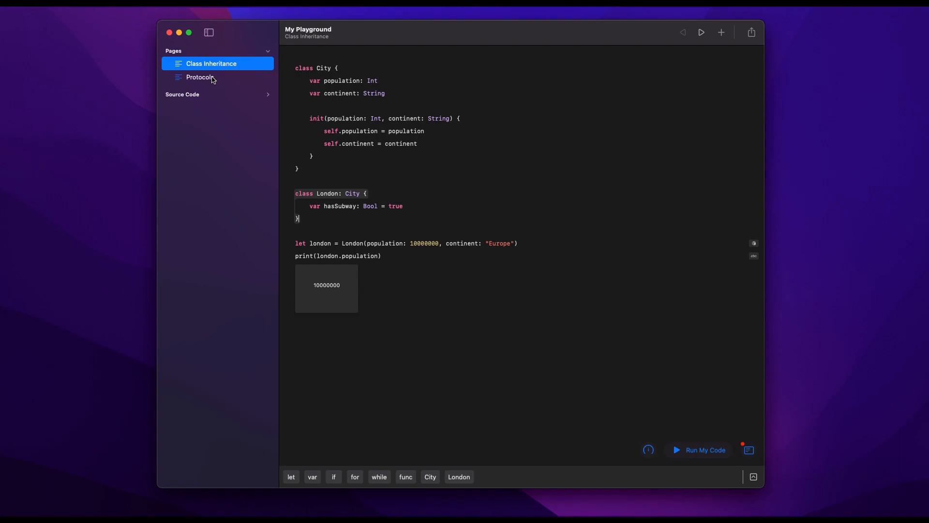
On the Protocols page, write protocol City with population Int { get set } and continent String { get }.
left_click(200, 77)
type("protocol Cit")
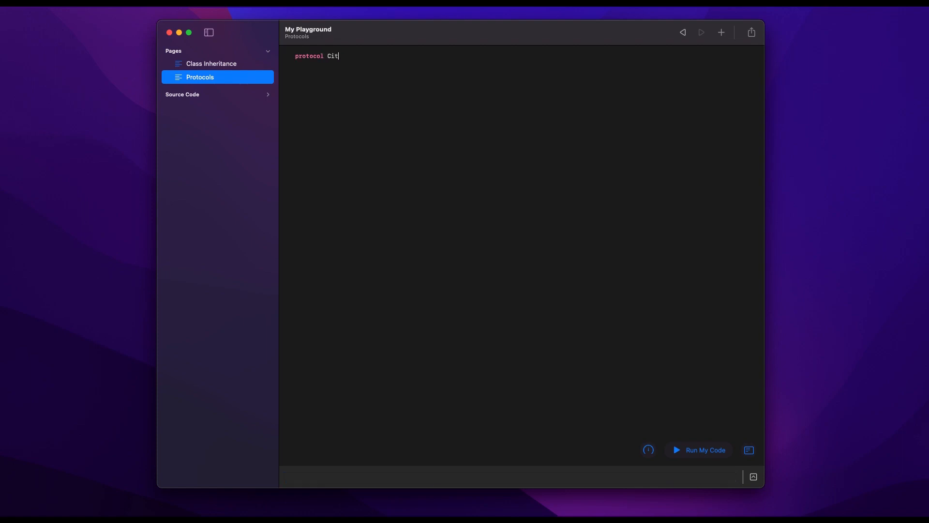
type("y {")
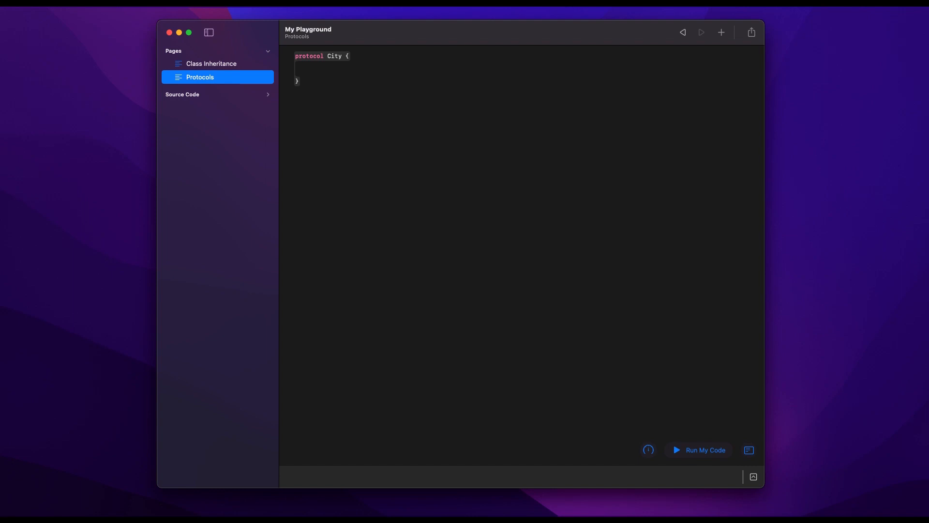
type("var population: Int")
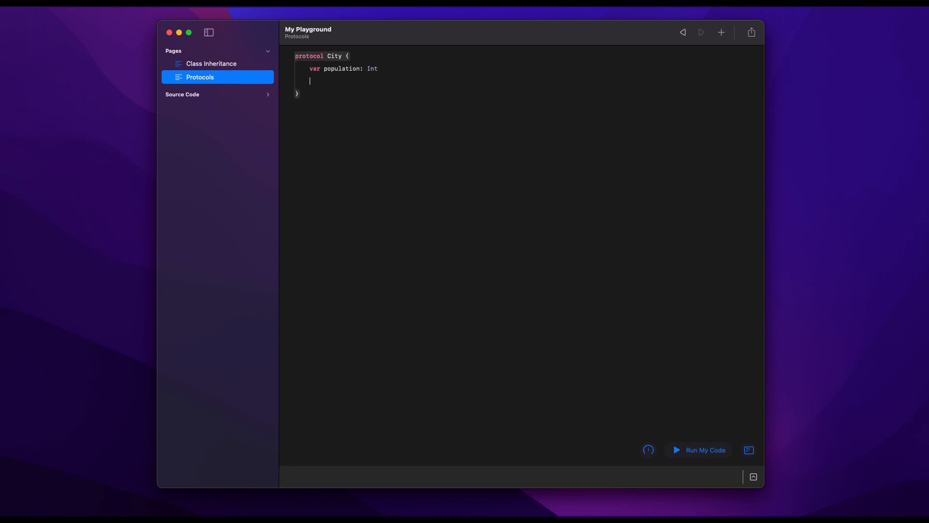
type("var continent")
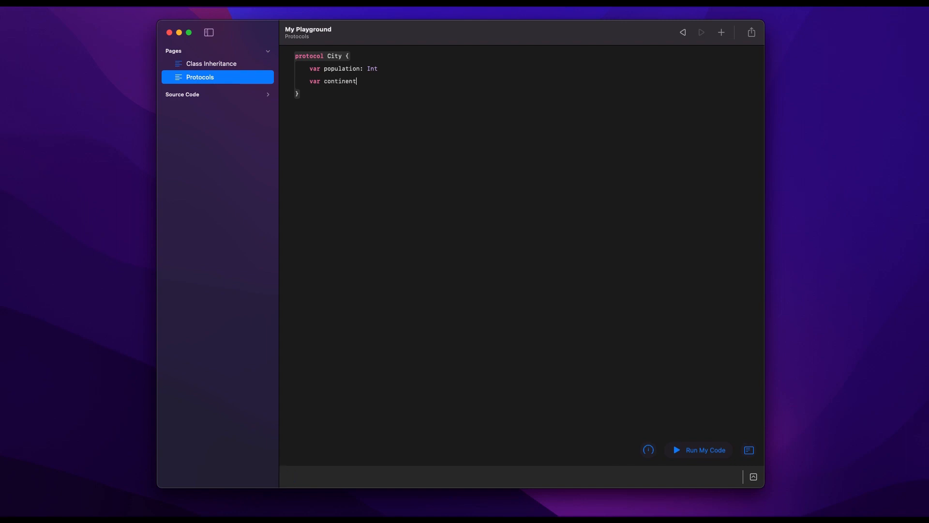
type(": String")
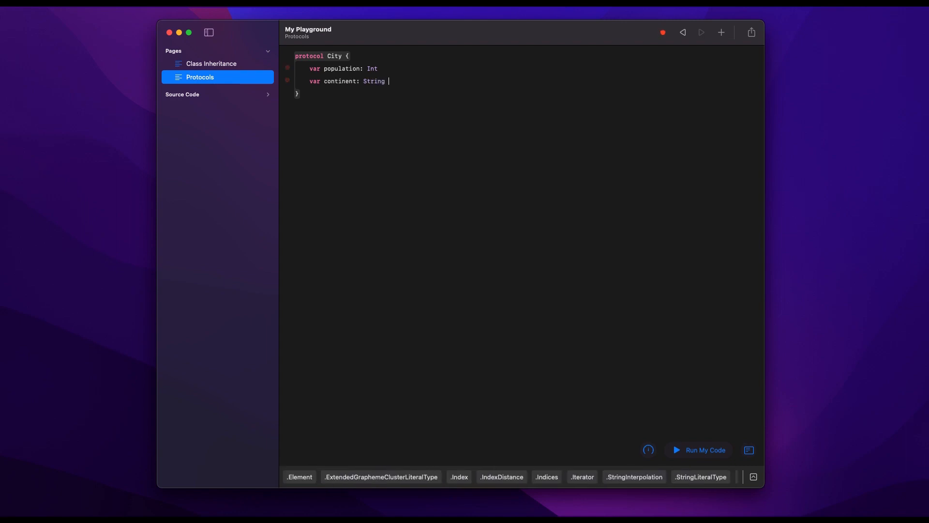
type("{}")
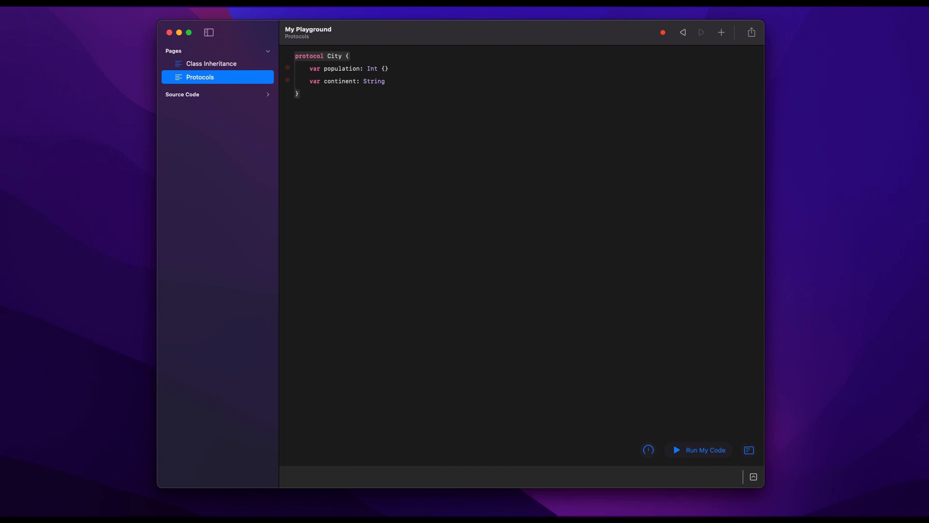
type("get set")
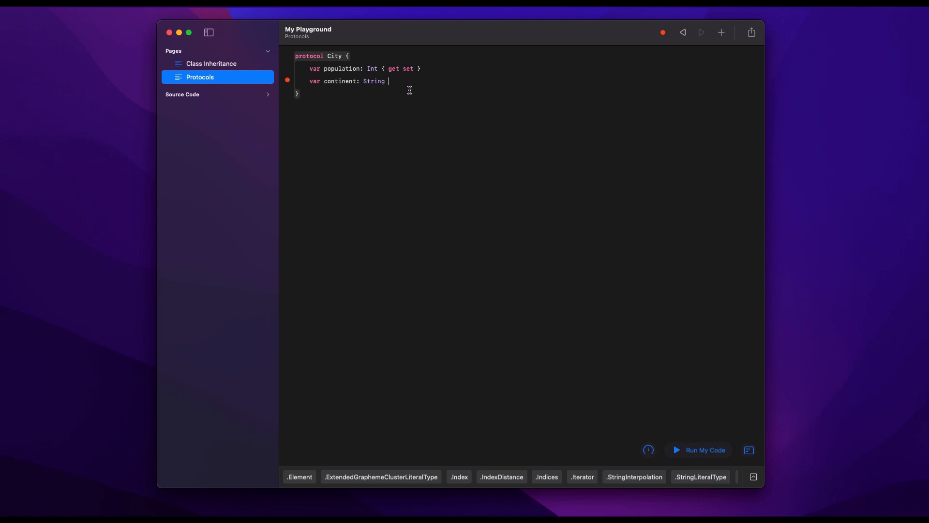
type("{  }")
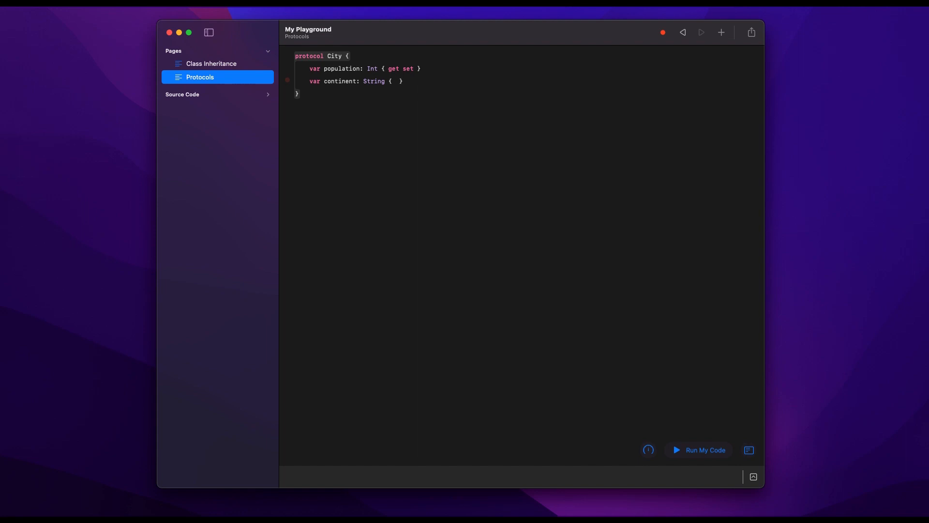
type("get")
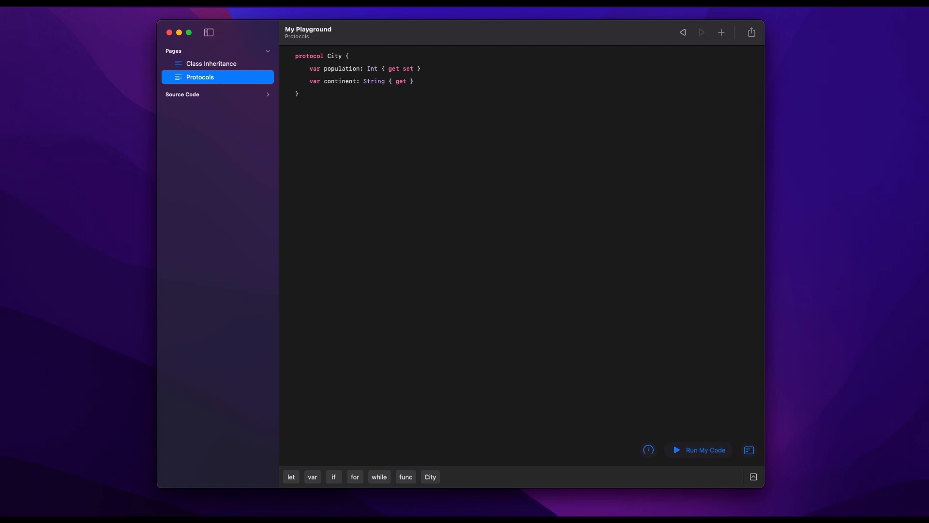
Declare class London conforming to City with population and continent String properties.
type("class Lon")
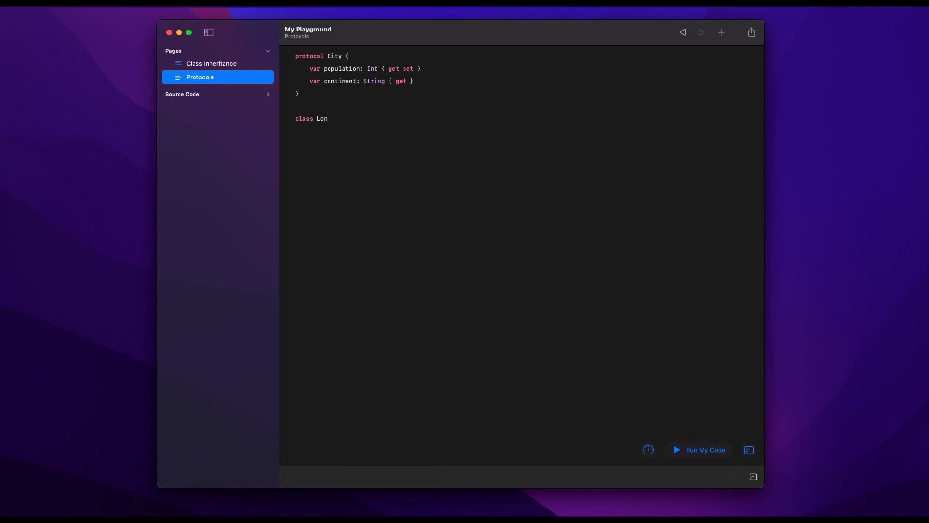
type("don: City {")
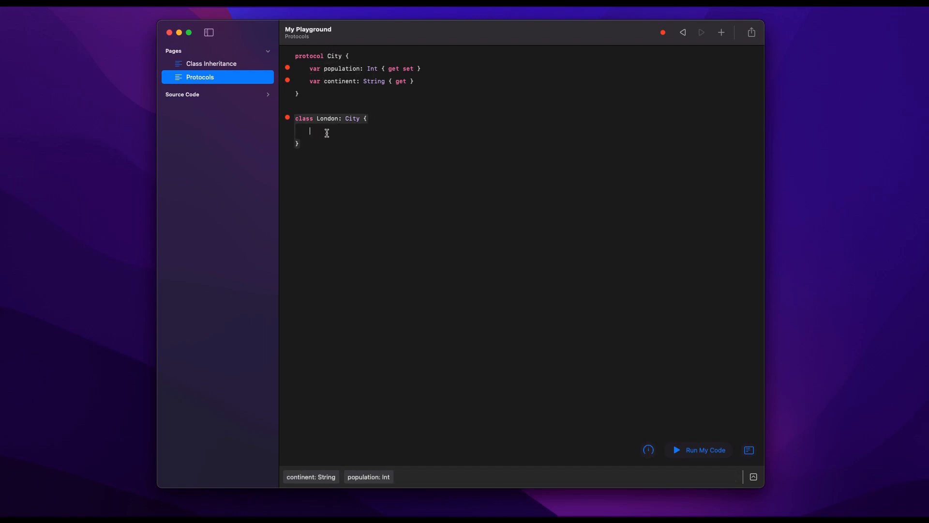
type("var population: Int")
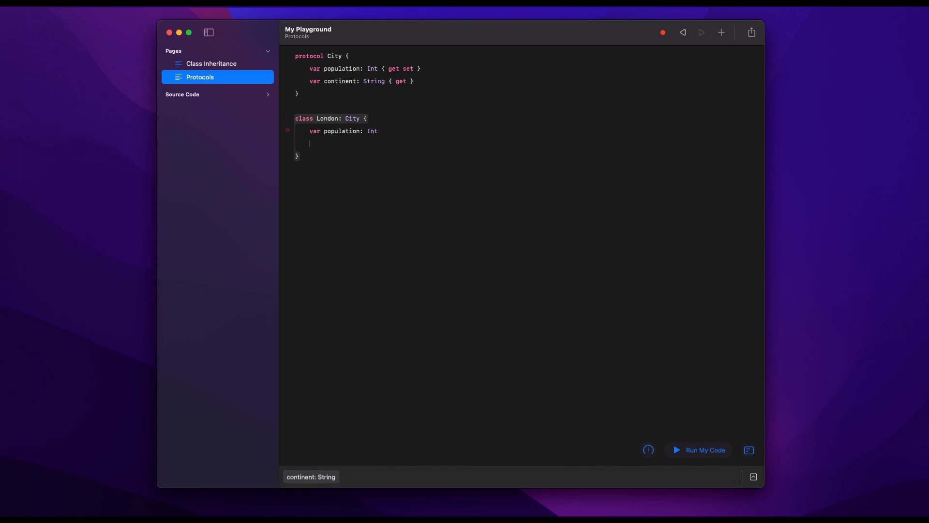
type("var co")
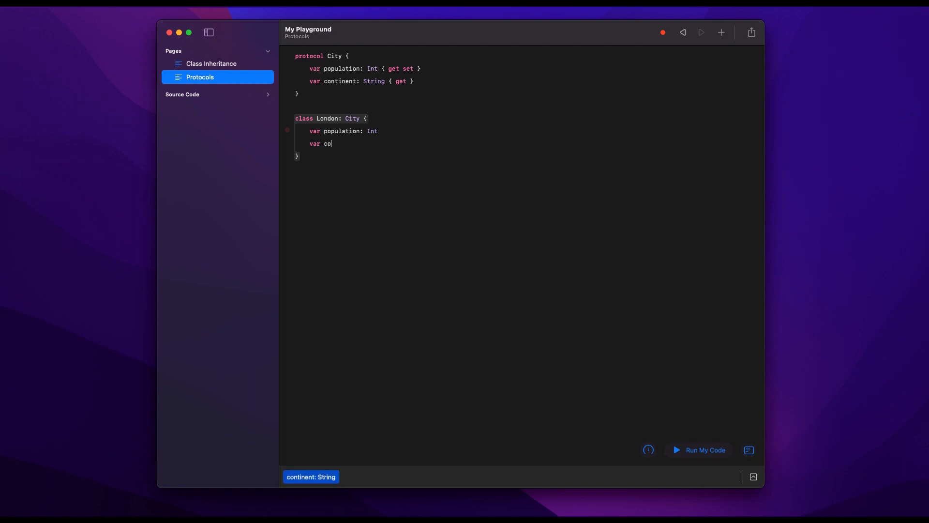
type("ntinent: String")
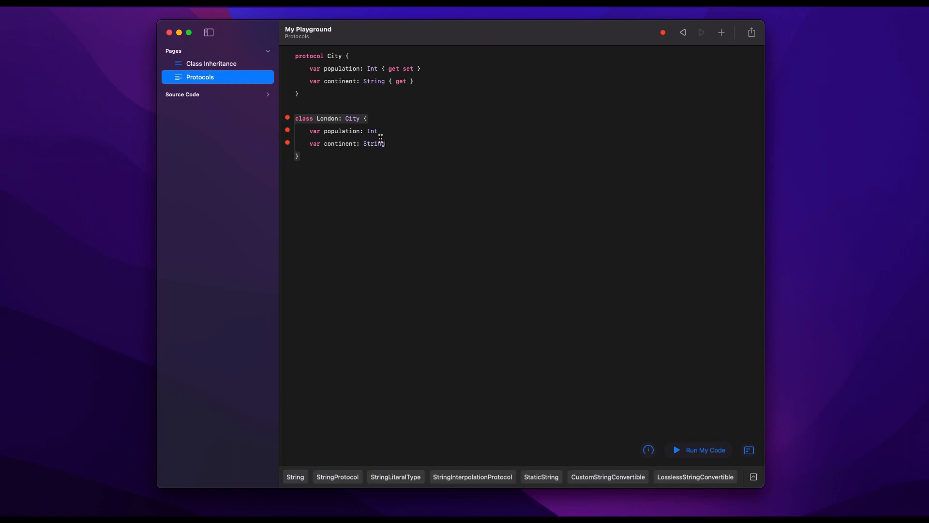
mouse_move(399, 143)
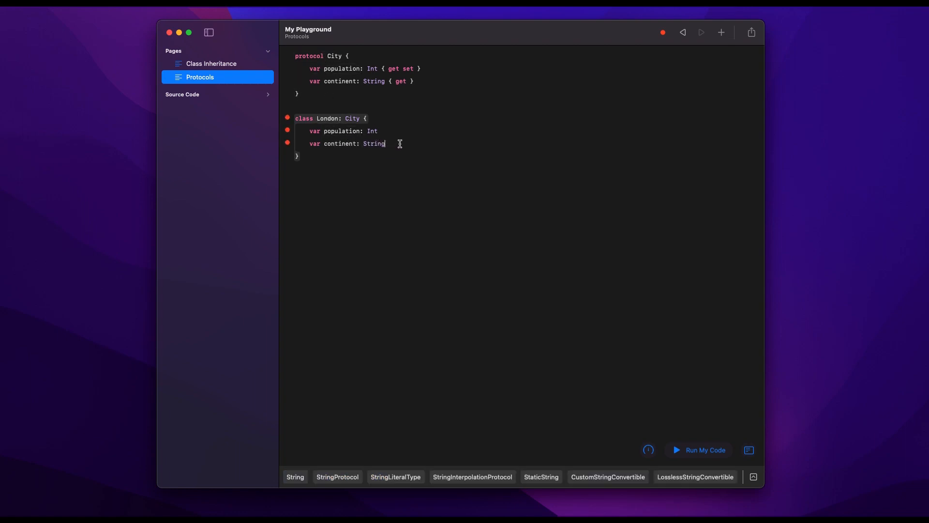
mouse_move(398, 134)
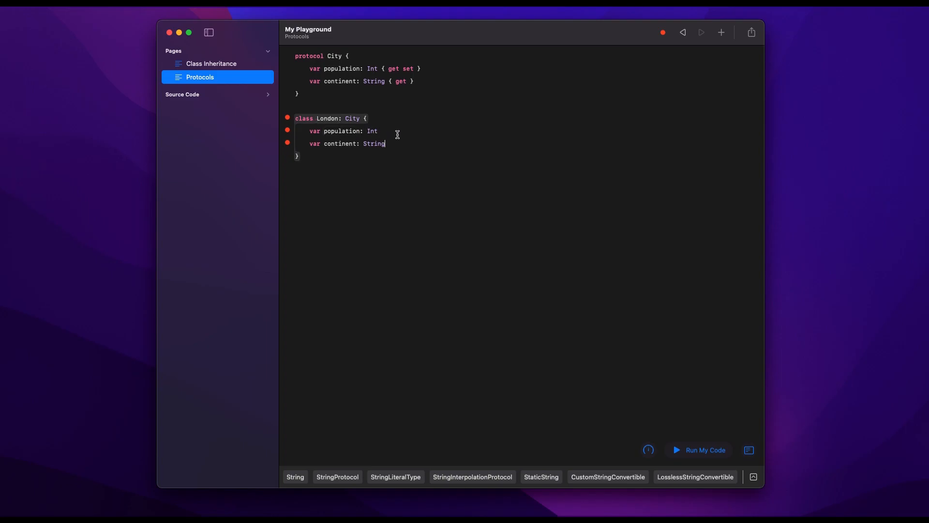
type("=")
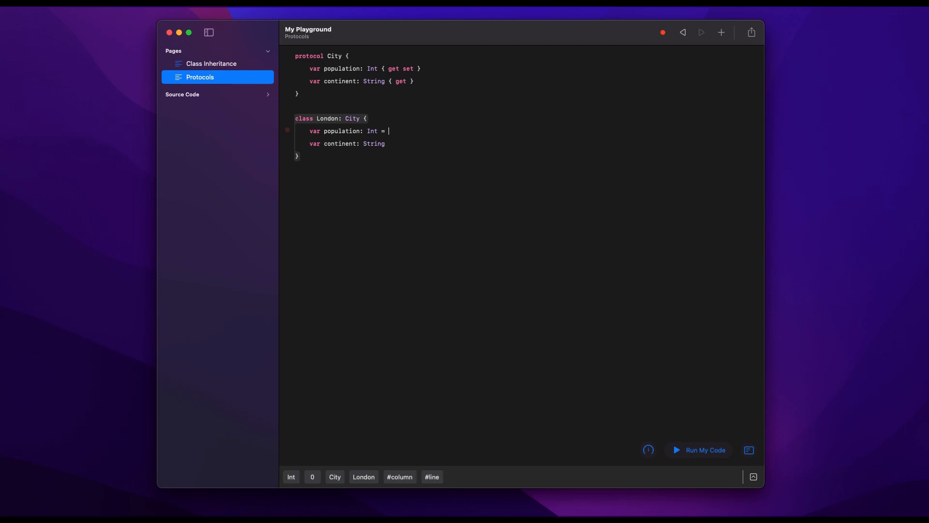
type("1000000")
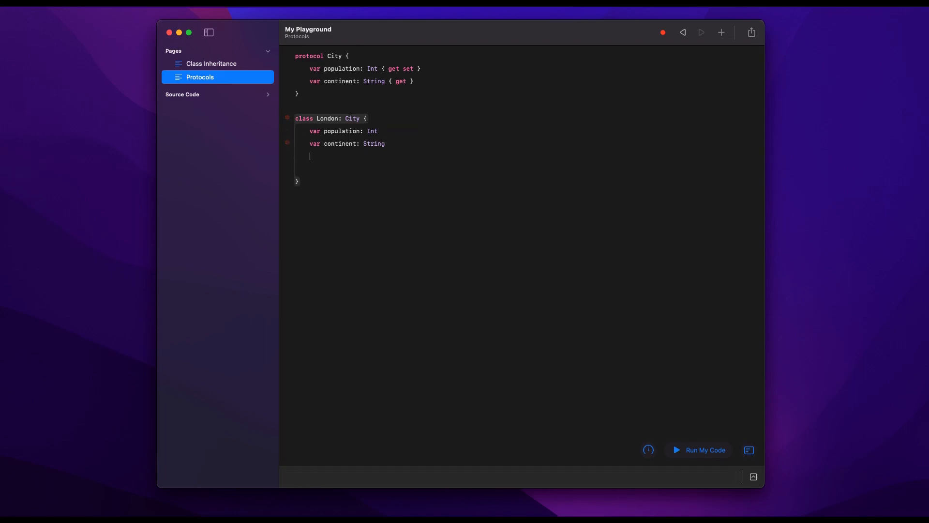
Add init(population: Int, continent: String) to London, assigning both values to self.
type("init")
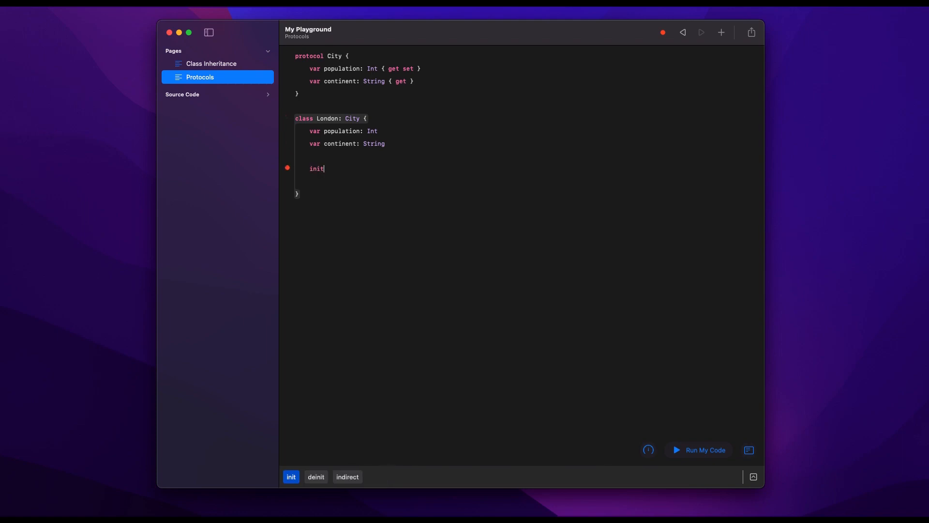
type("()")
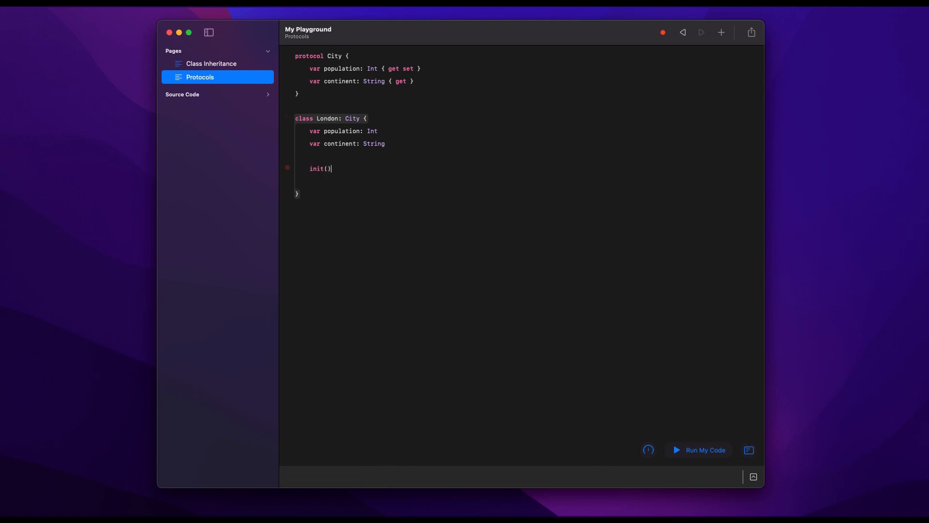
type("{")
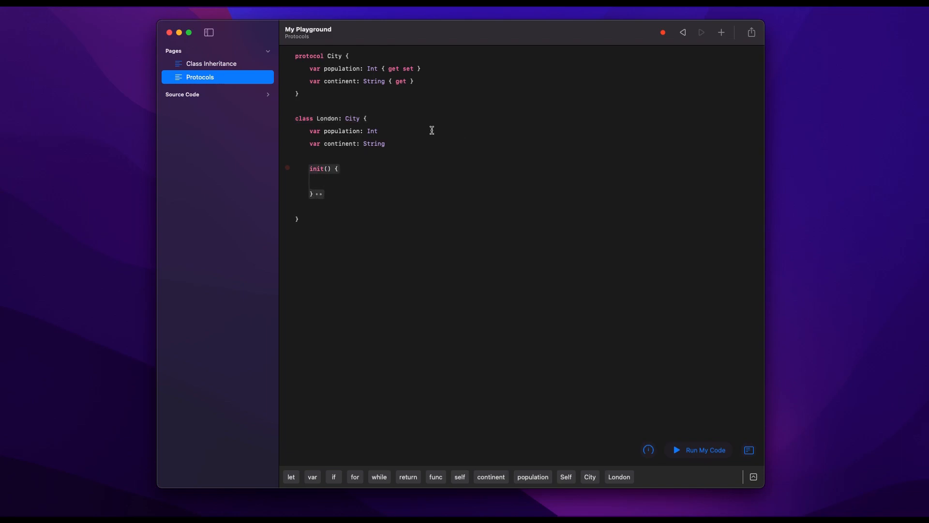
type("= 10000")
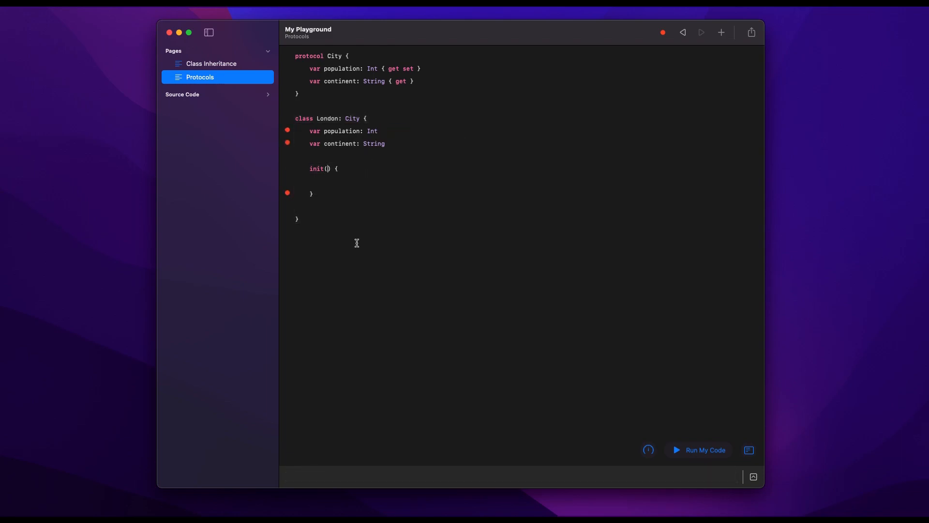
type("population:")
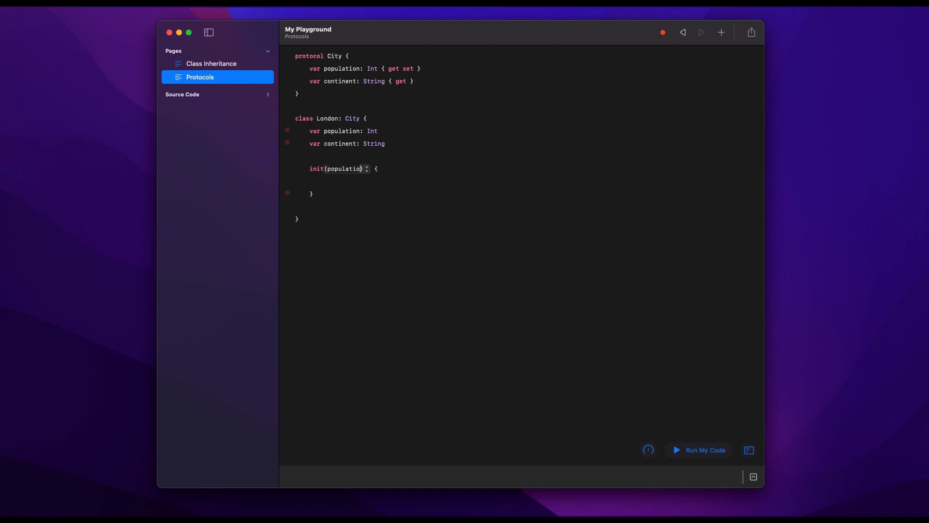
type(": Int,")
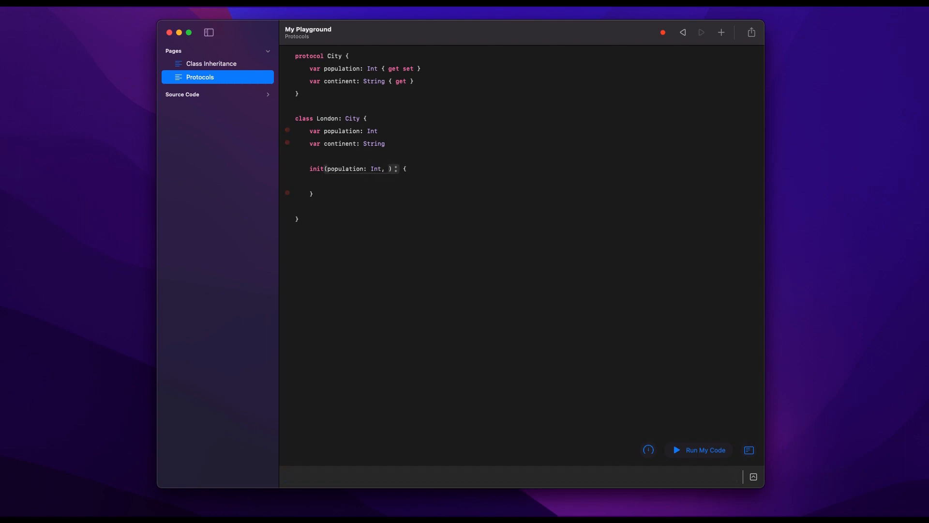
type("continent")
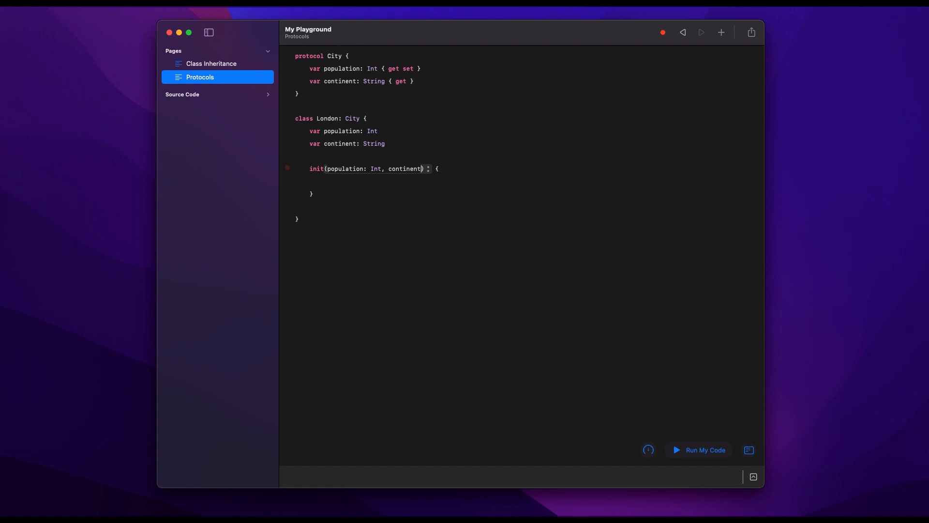
type(": String")
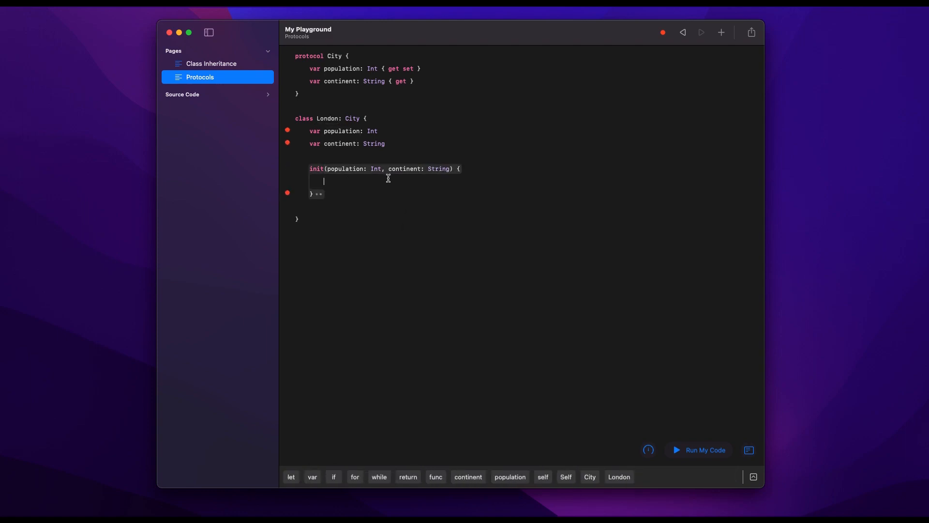
type("self.continent = continent")
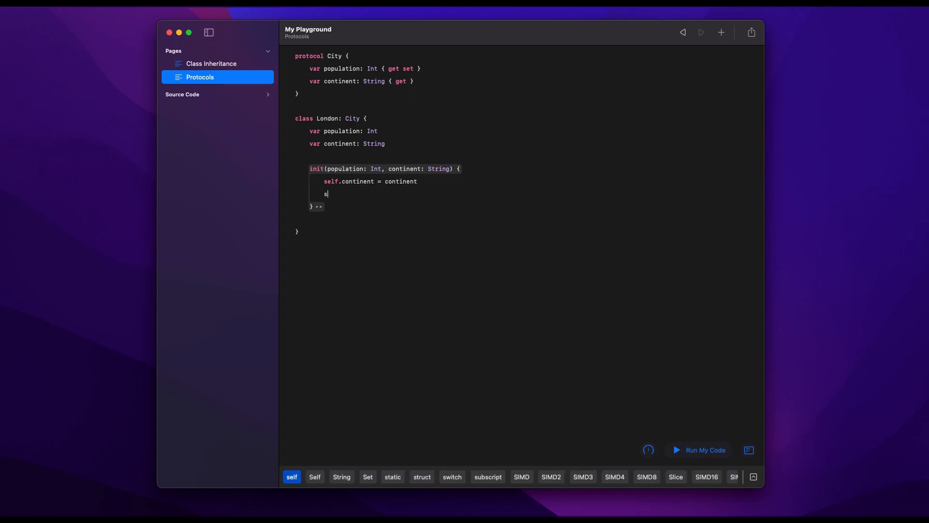
type("elf.population = population")
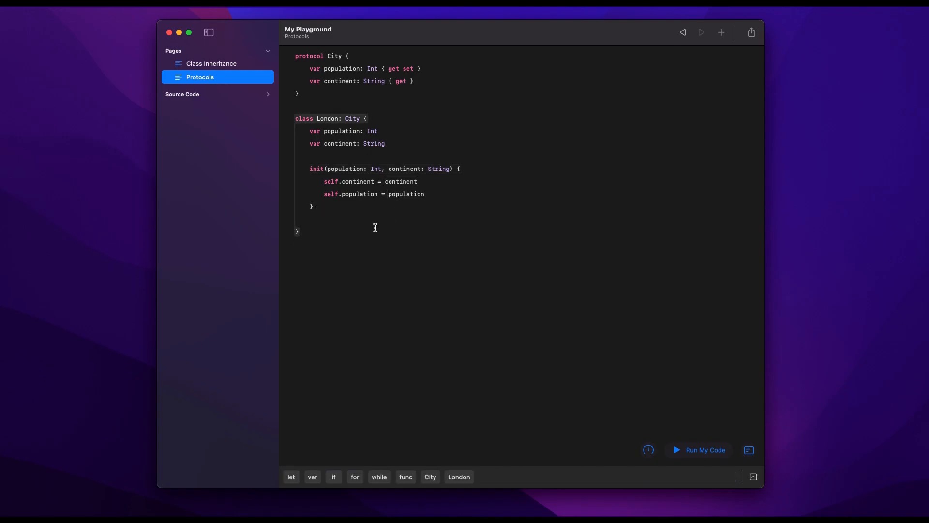
type("let")
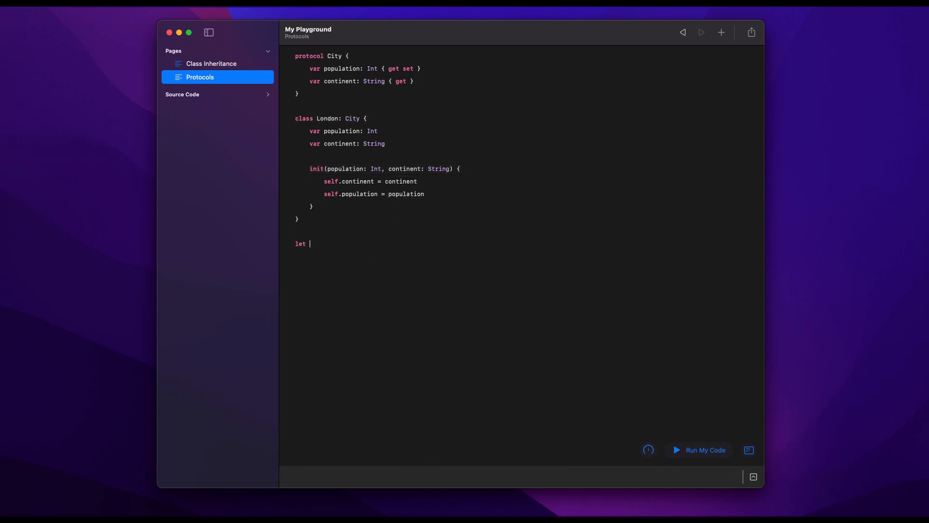
Add let london = London(population: 10000000, continent: "Europe") and print(london.population).
type("london = London(population: Int, continent: String")
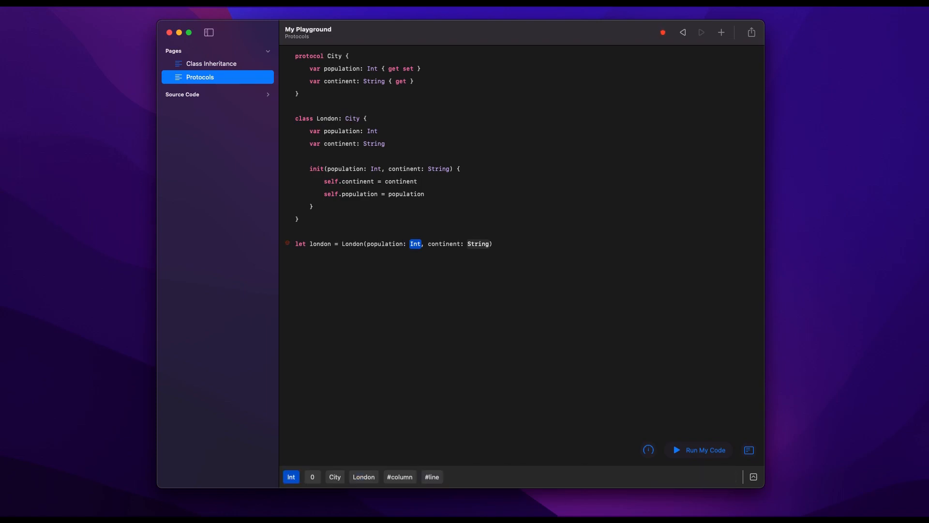
type("10000000")
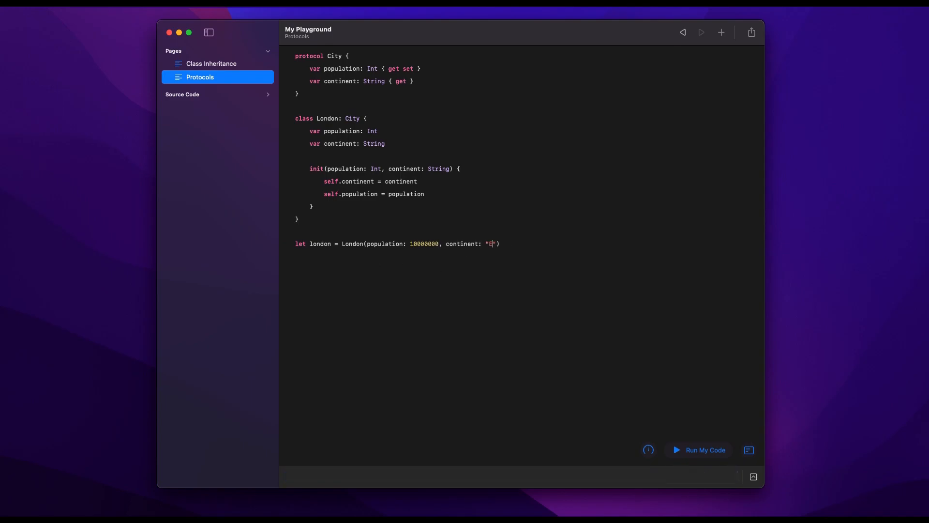
type("urope")
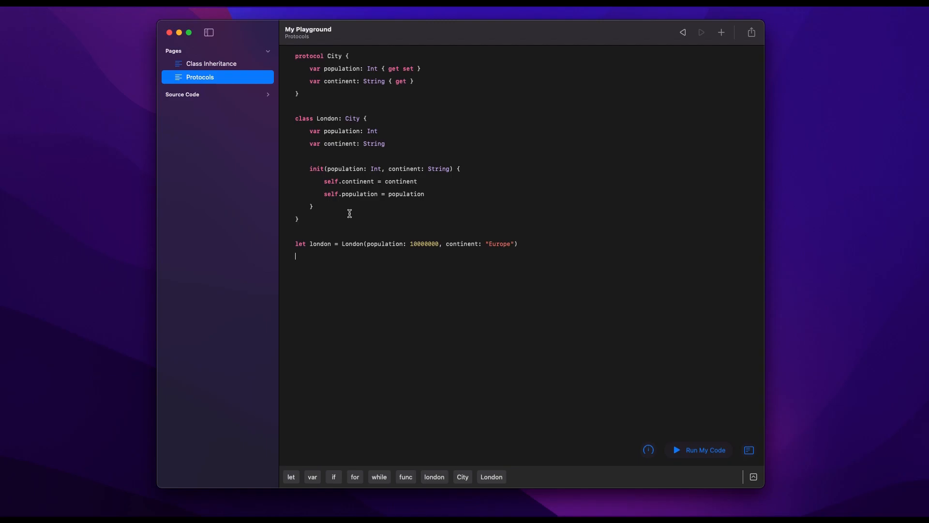
type("print(london.population")
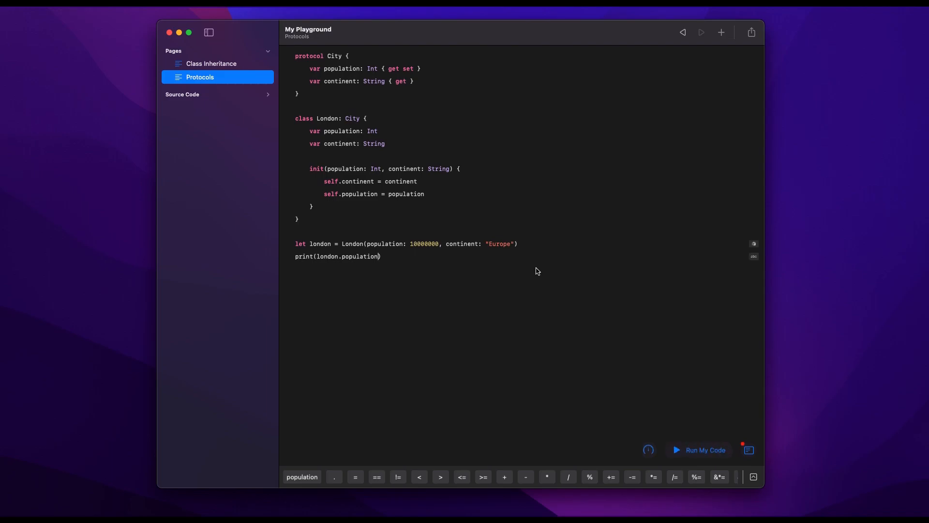
left_click(754, 243)
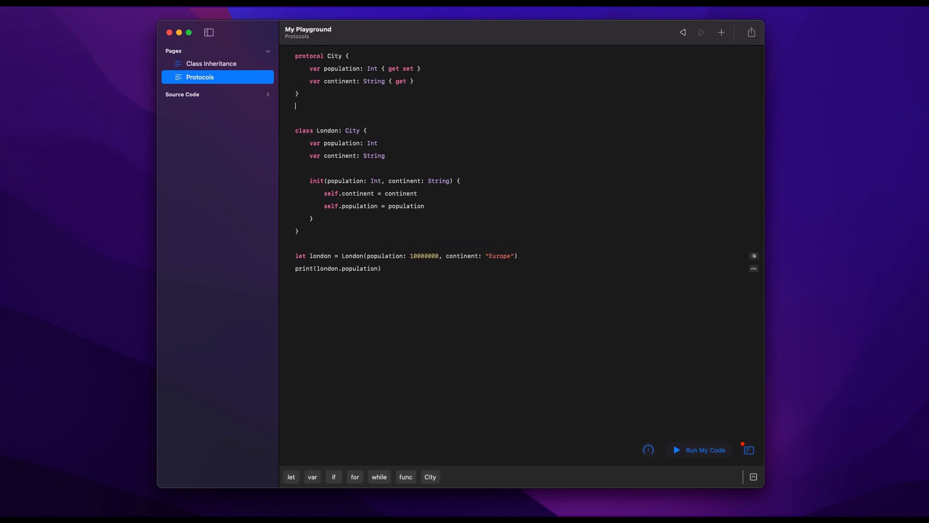
mouse_move(350, 94)
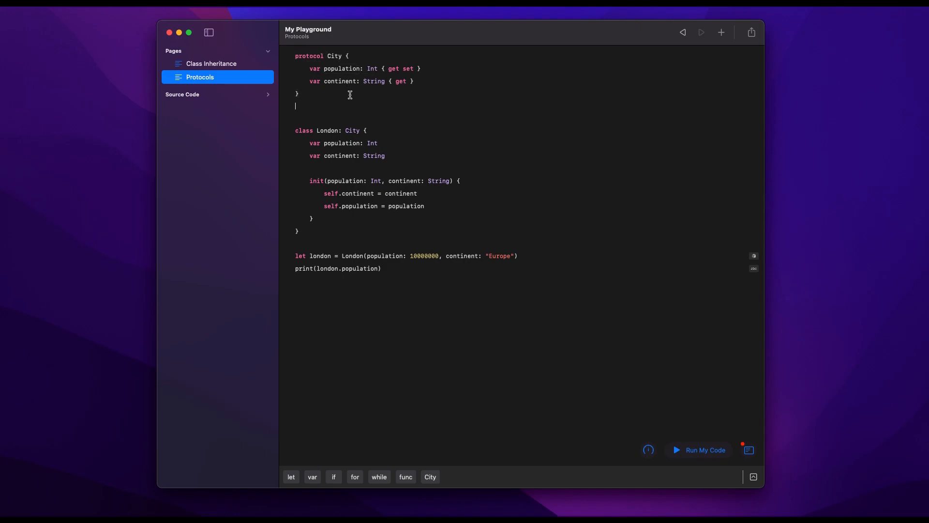
Declare protocol Changable requiring func grow(amount: Int).
type("protocol")
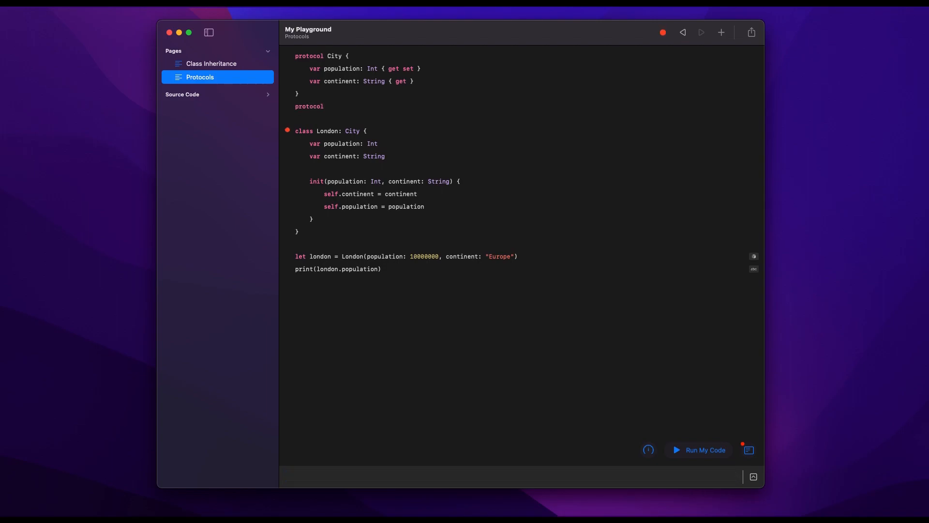
type("Changable")
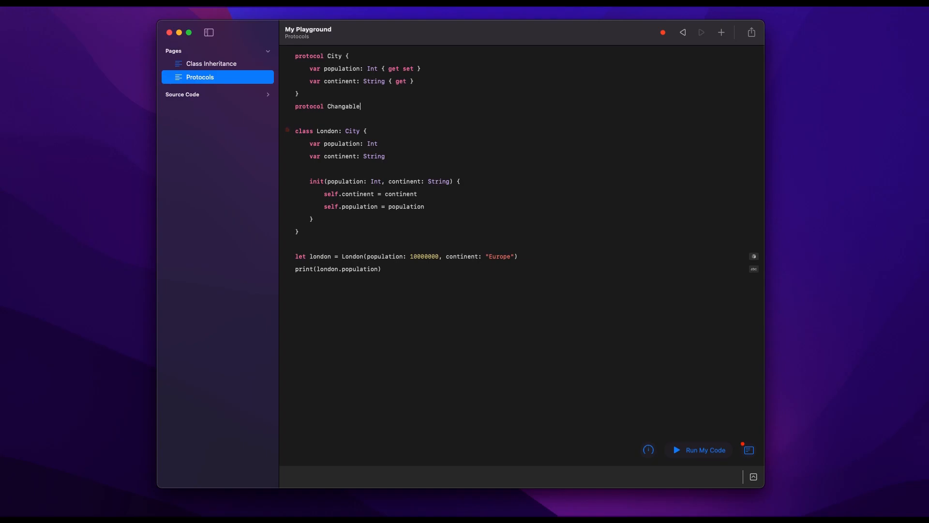
type("{")
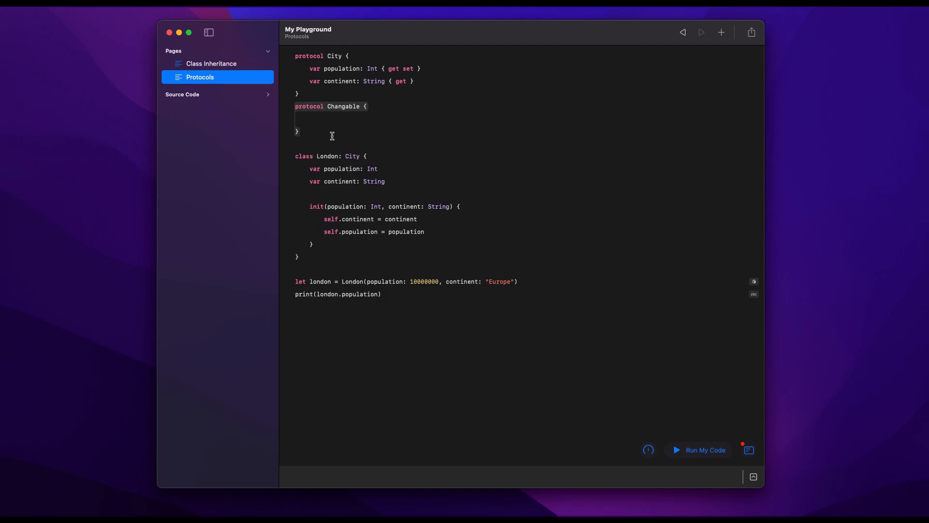
type("func")
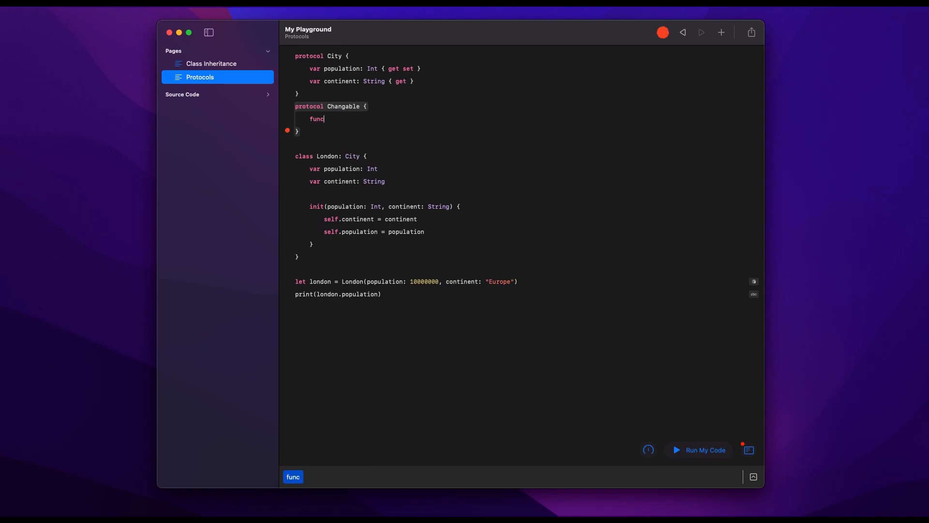
type("grow")
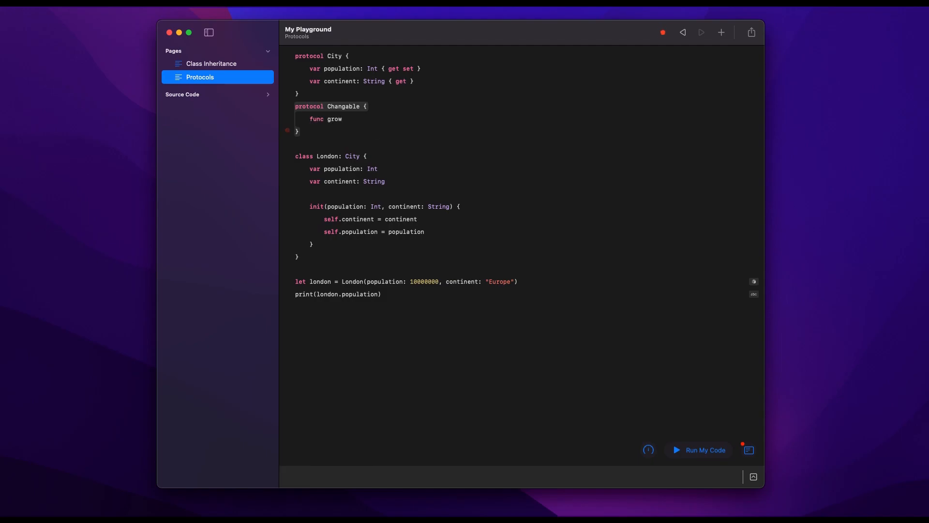
type("()")
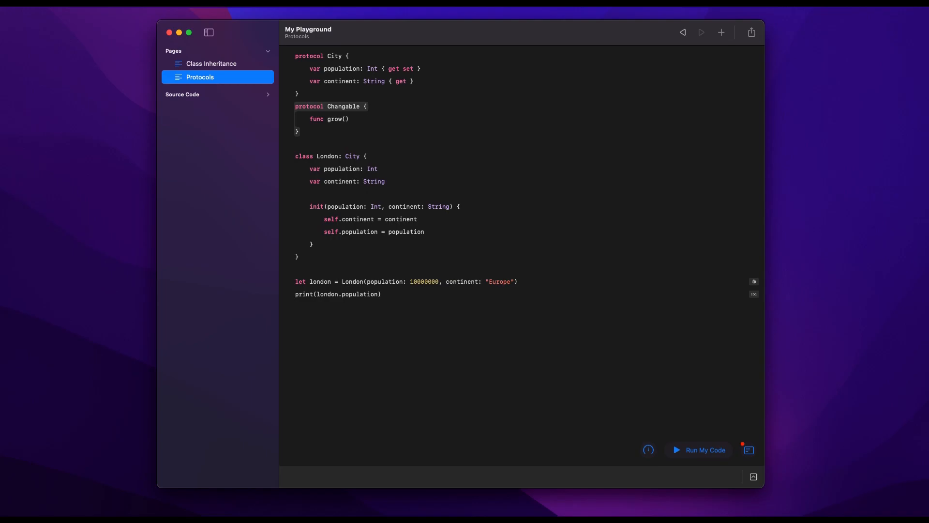
type("amount: Int")
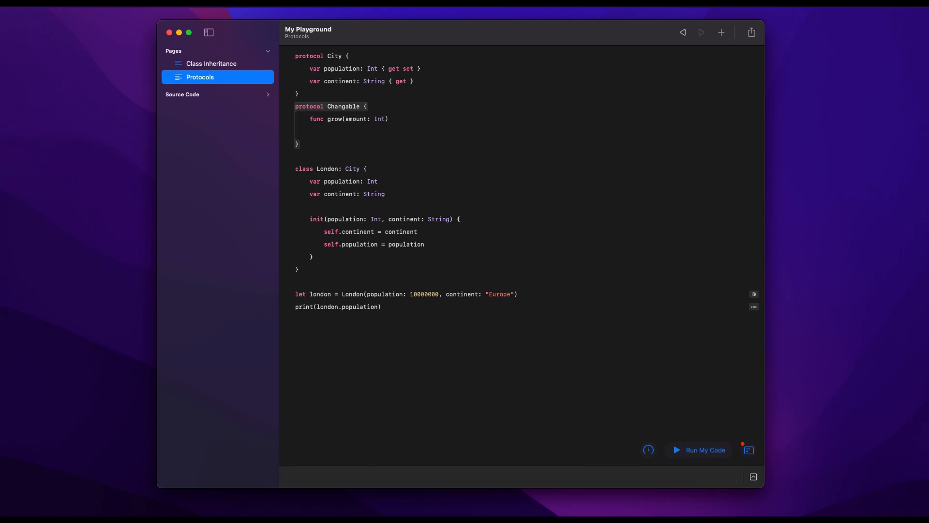
Add func shrink(amount: Int) as a second Changable requirement.
type("func shri")
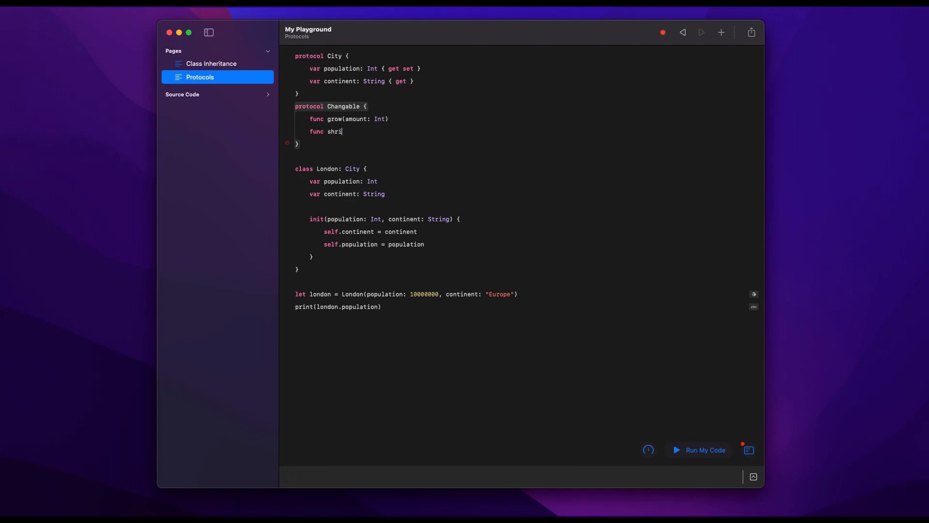
type("nk(a)")
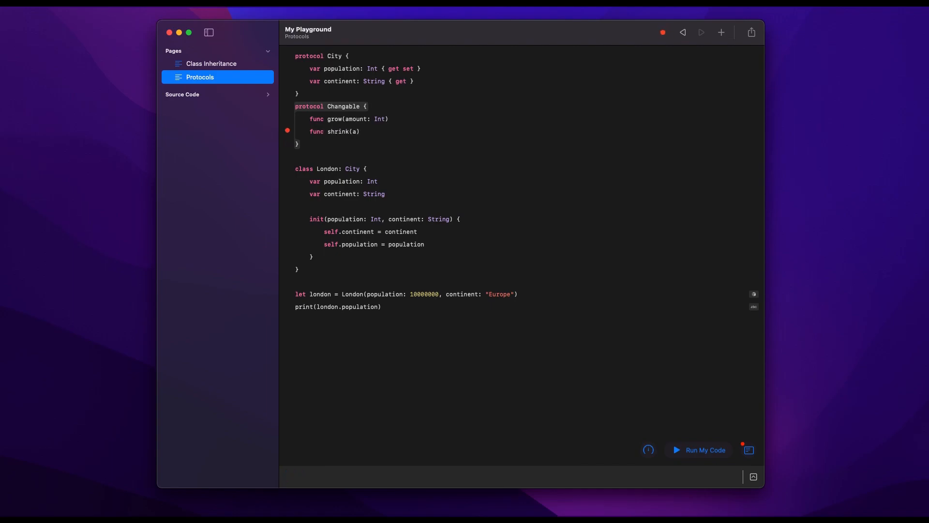
type("mount:")
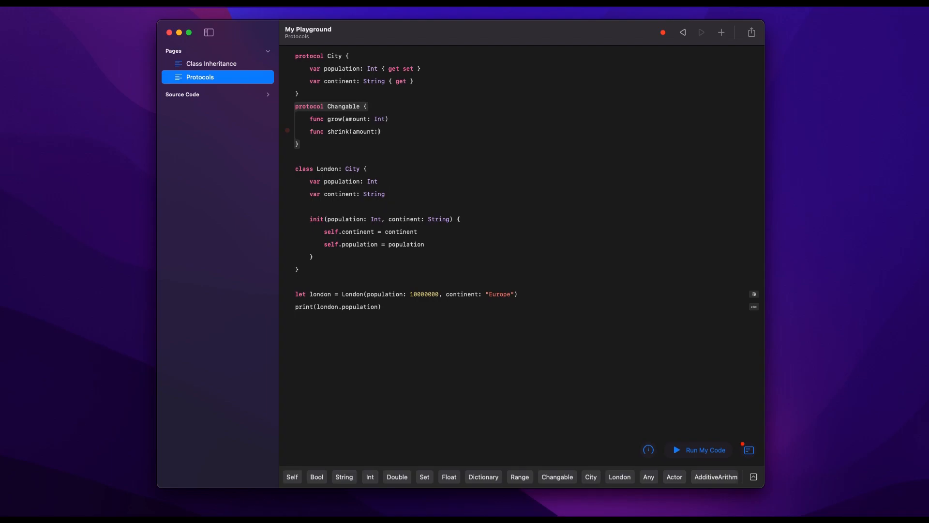
type("Int)")
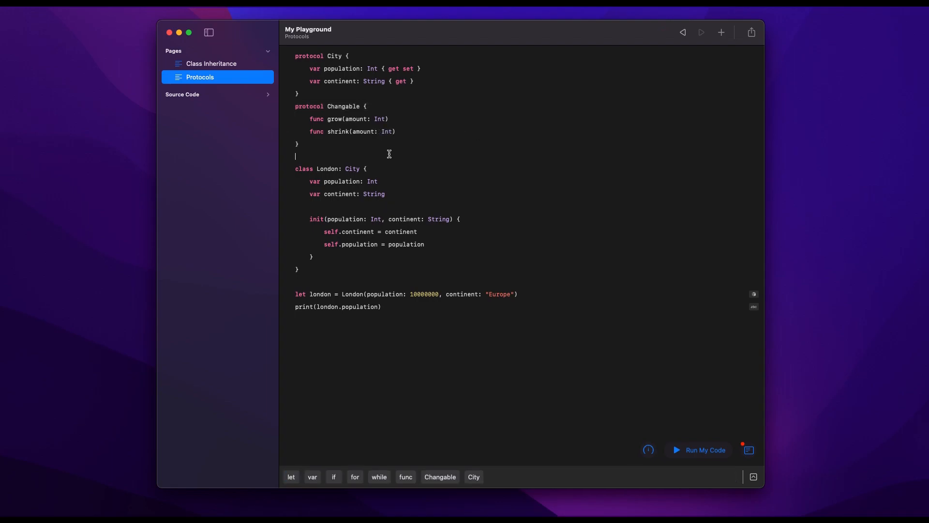
double_click(343, 106)
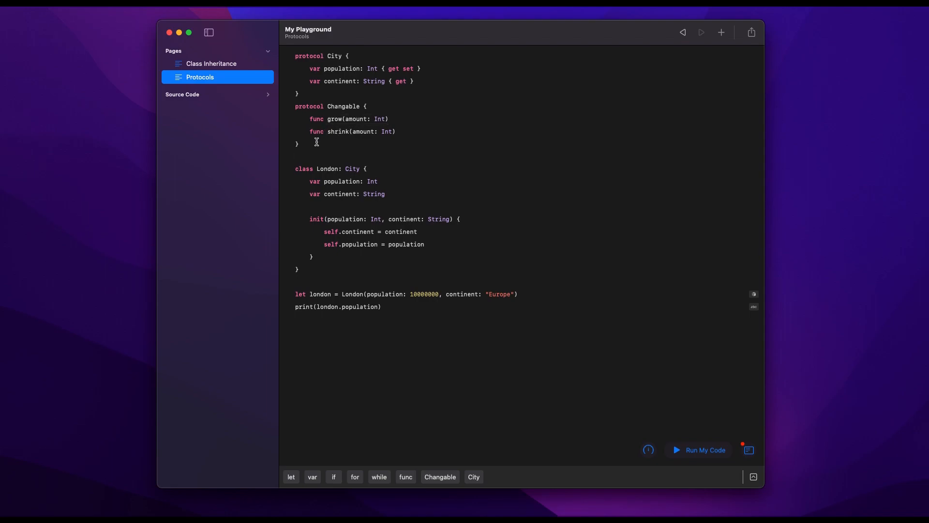
mouse_move(338, 144)
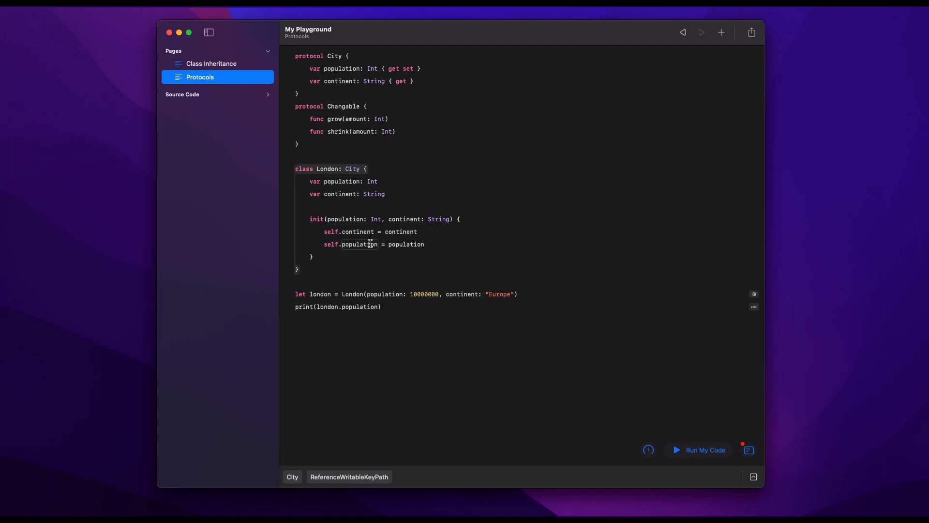
Make London adopt Changable alongside City.
type(", Changable")
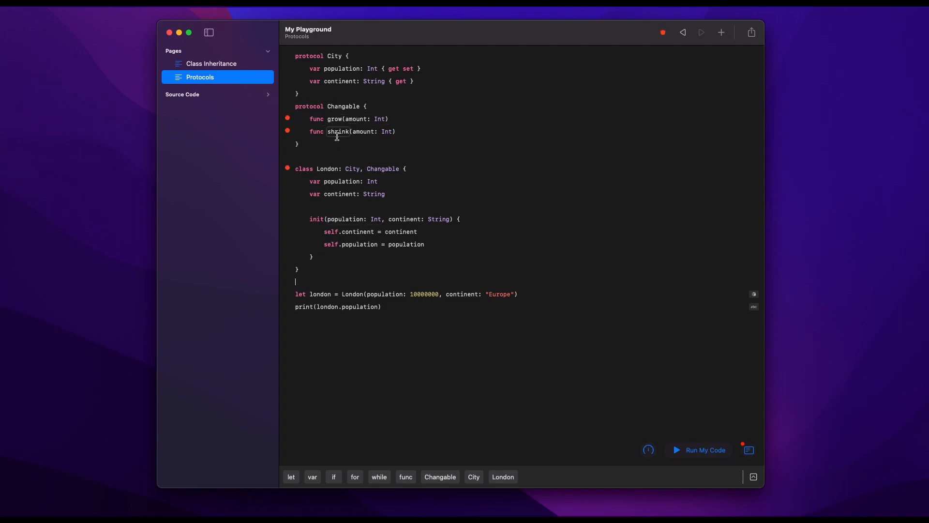
double_click(383, 169)
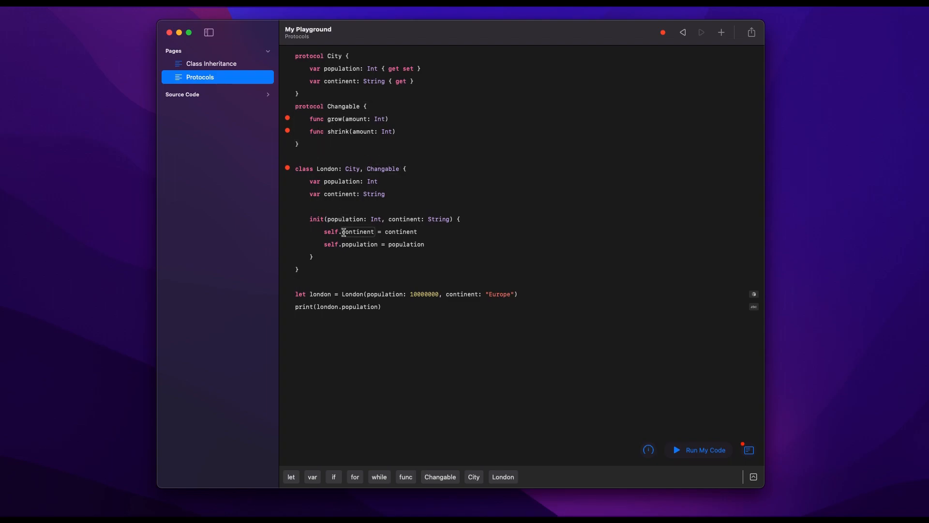
double_click(383, 169)
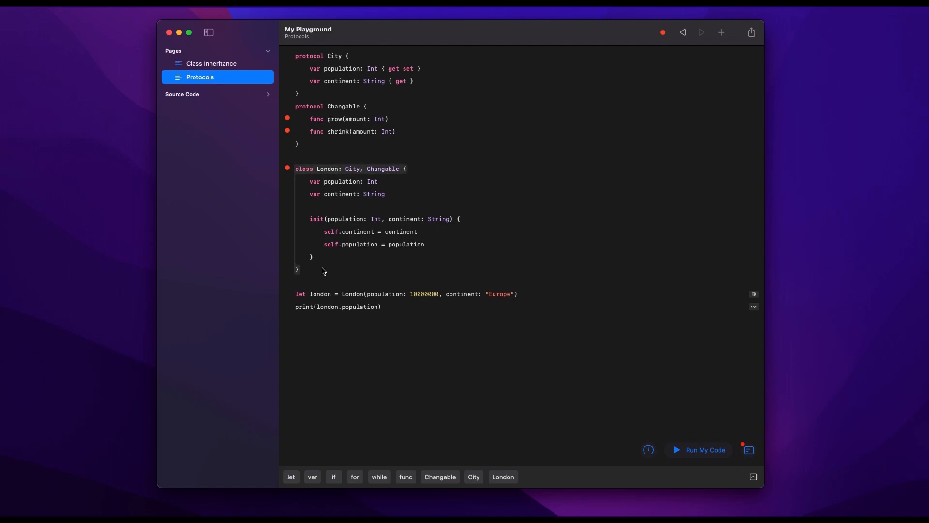
Change London's declaration from class to struct.
double_click(304, 168)
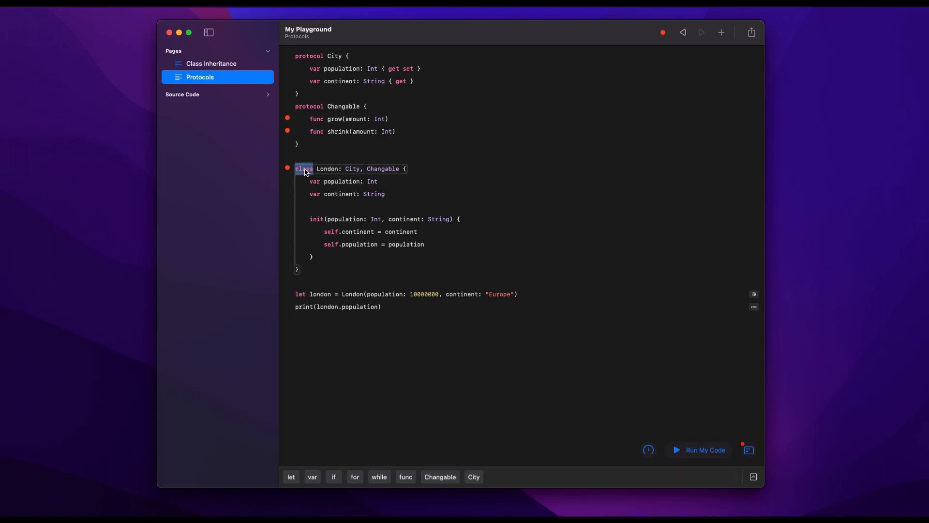
type("struct")
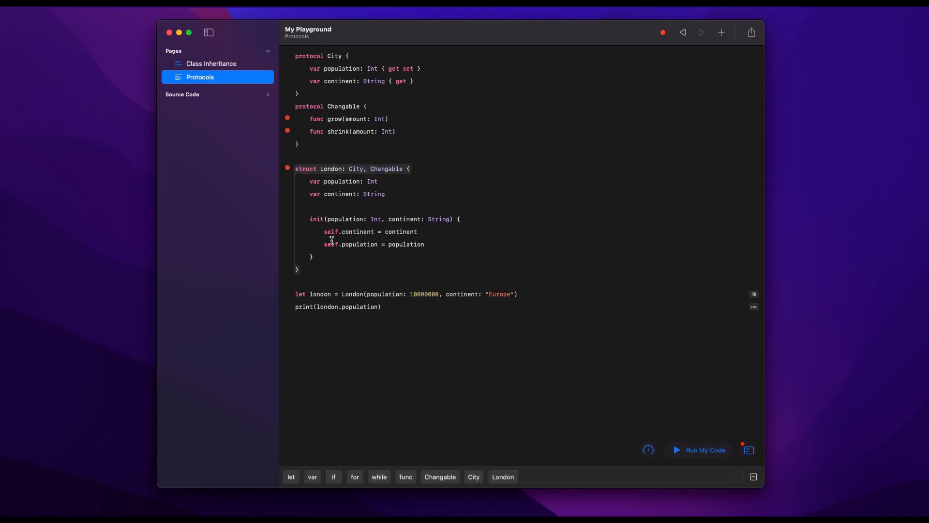
left_click(210, 64)
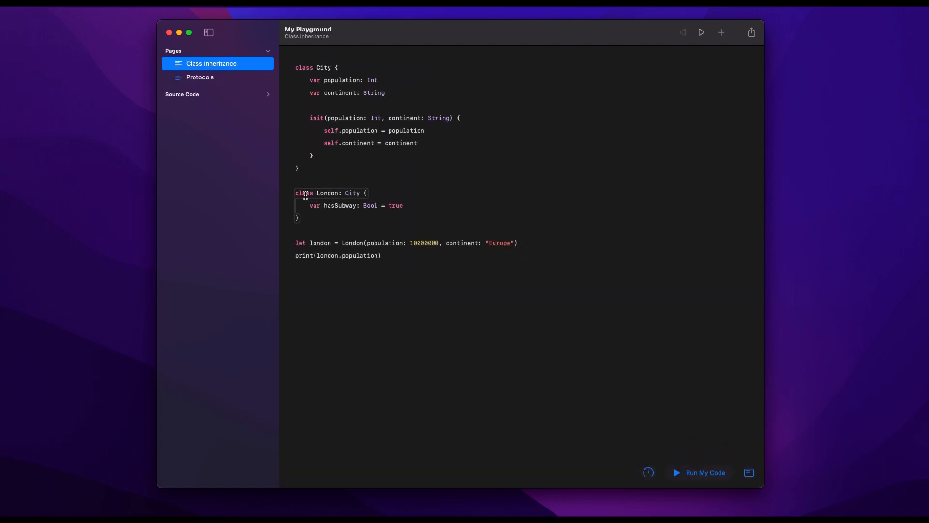
Compare against Class Inheritance, then return to Protocols to remove Changable from London.
type("struct")
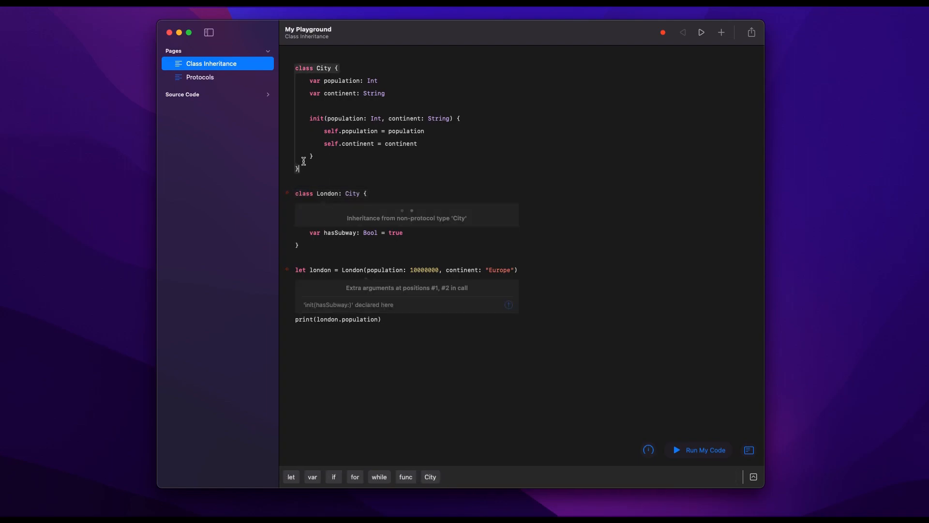
left_click(200, 77)
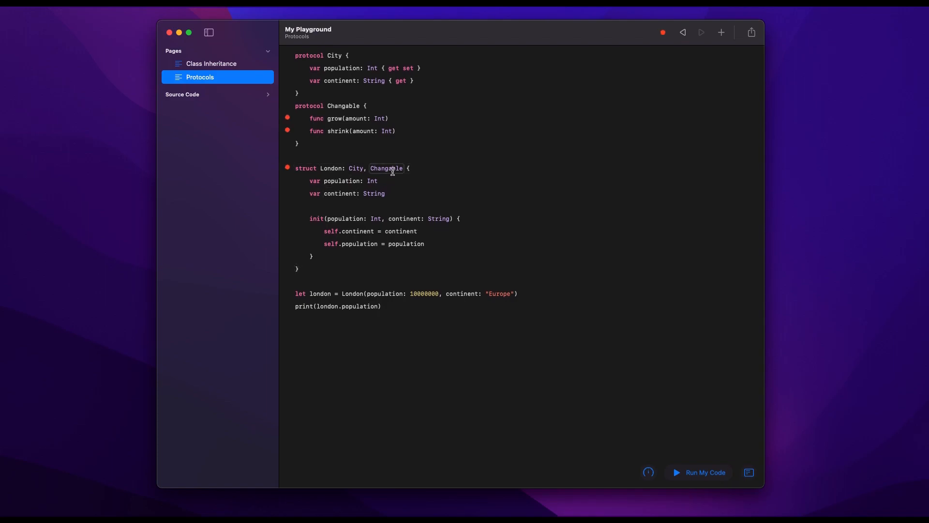
left_click(387, 168)
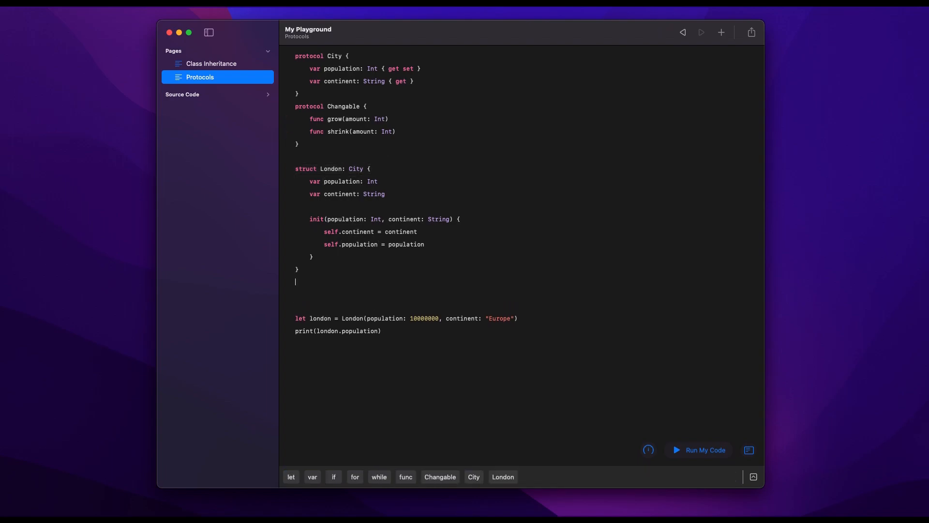
Declare extension London: Changable with an empty func grow(amount: Int) {} inside.
type("extension London: C")
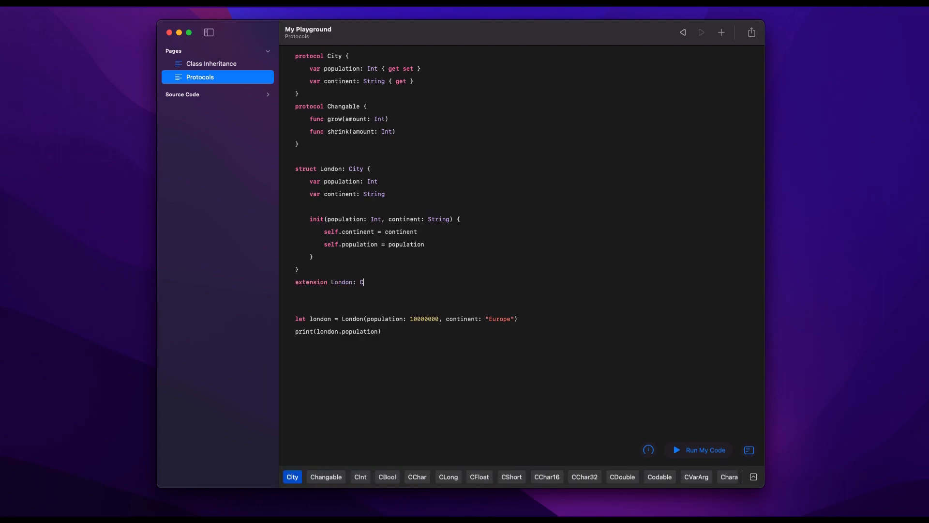
type("hangable {}")
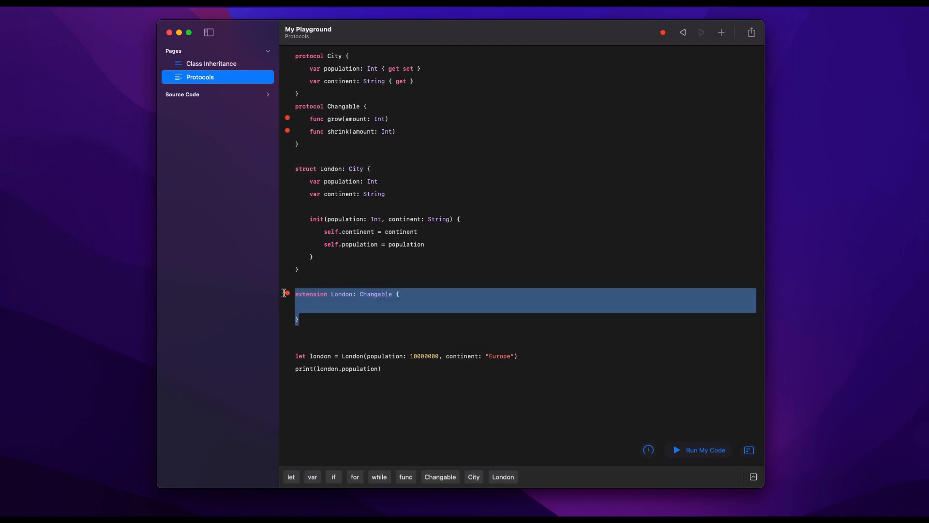
left_click(320, 305)
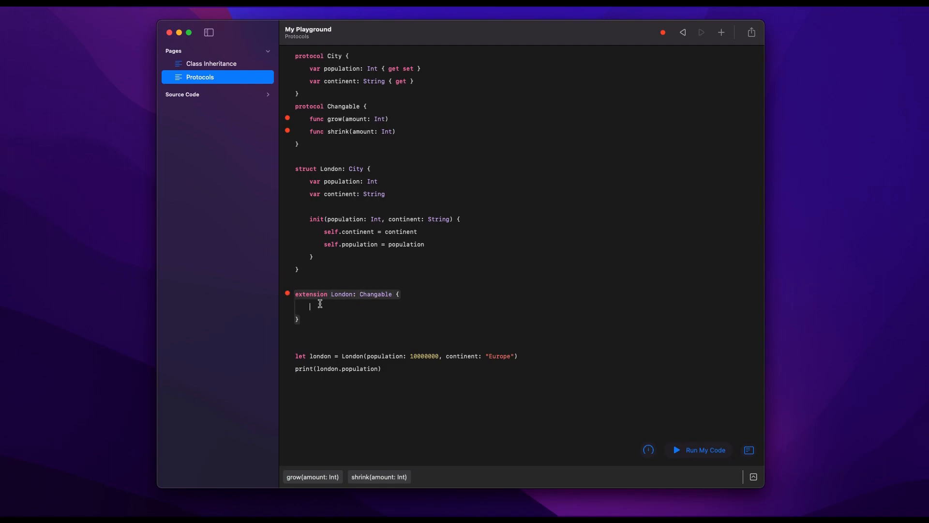
type("func")
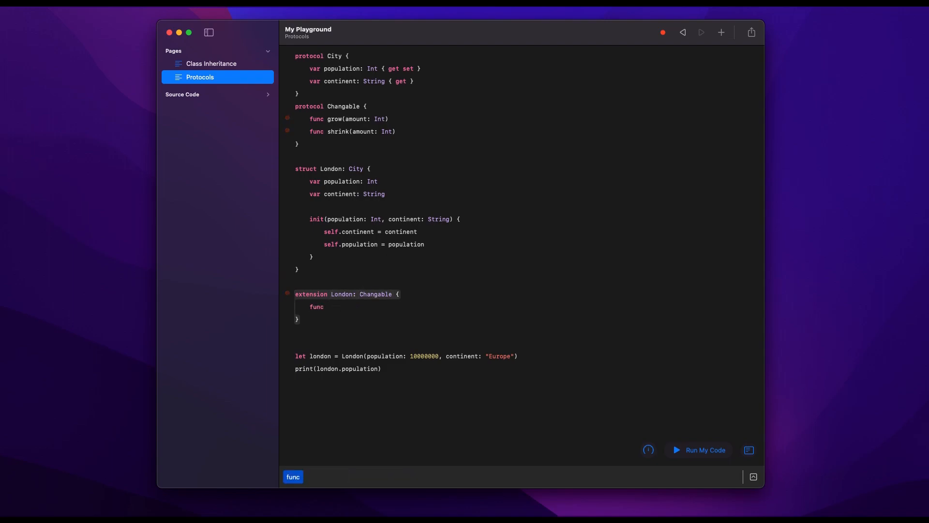
type("grow")
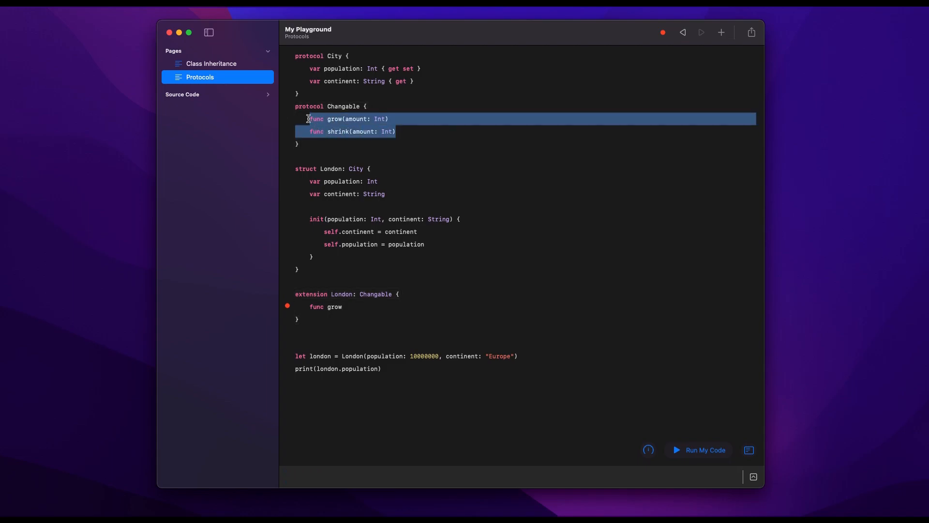
type("(amount: Int)")
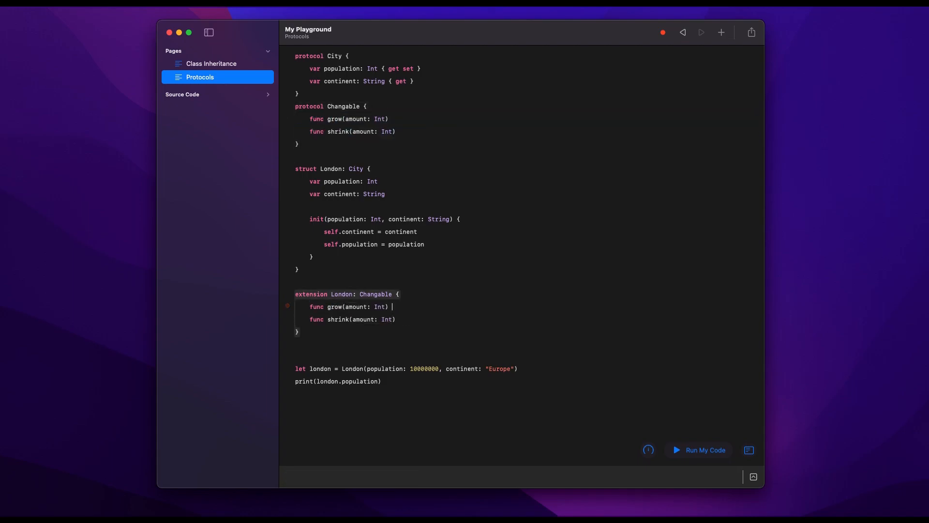
type("{}")
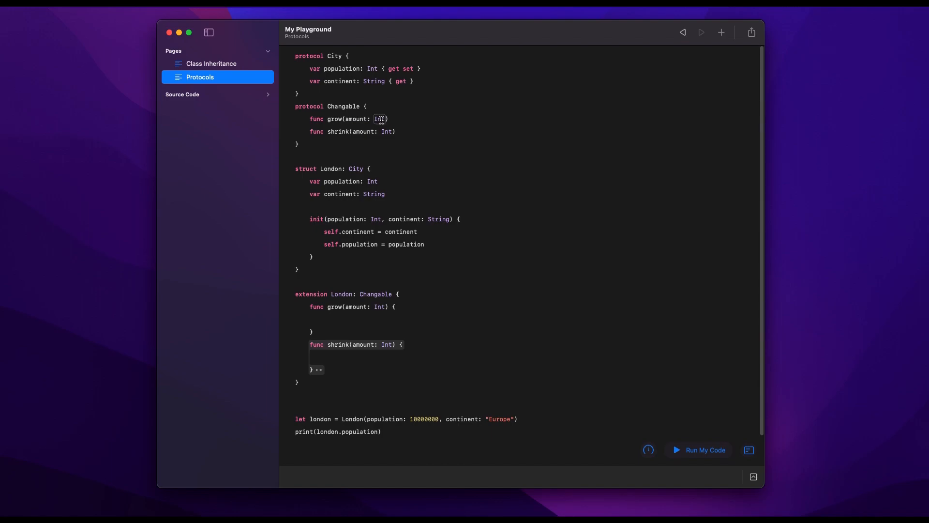
mouse_move(347, 356)
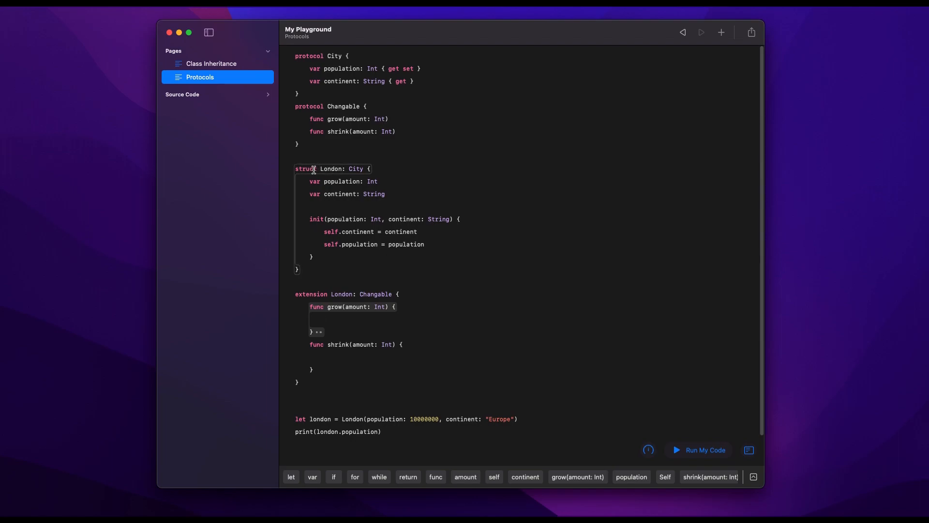
Fill in grow so it adds amount to self.population.
type("class")
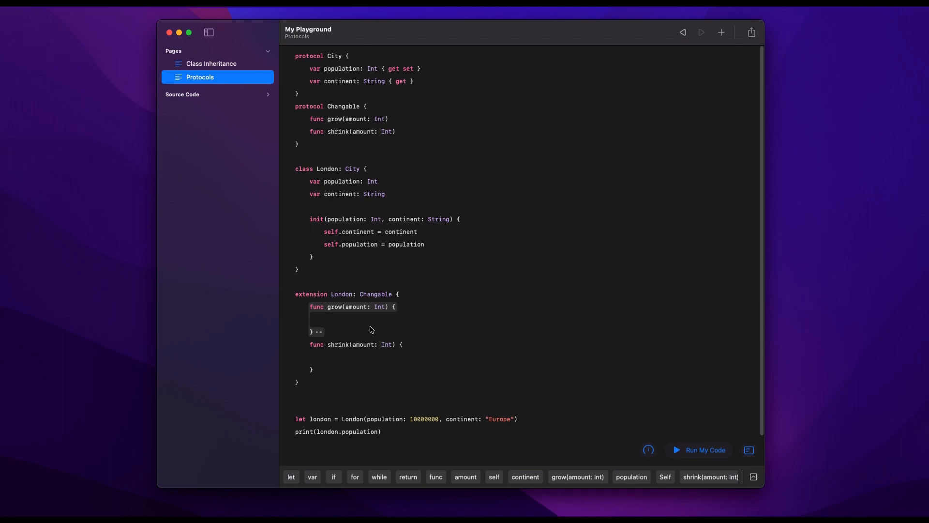
type("self.population =")
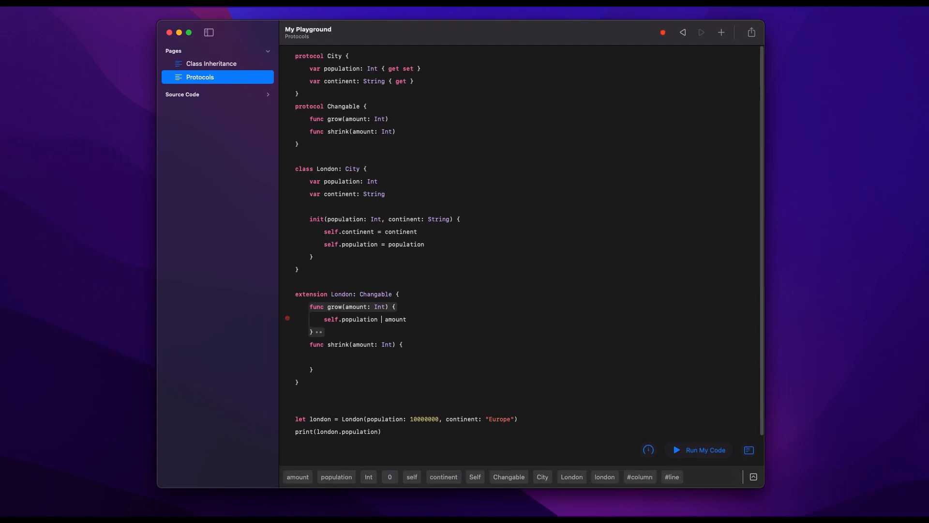
type("+=")
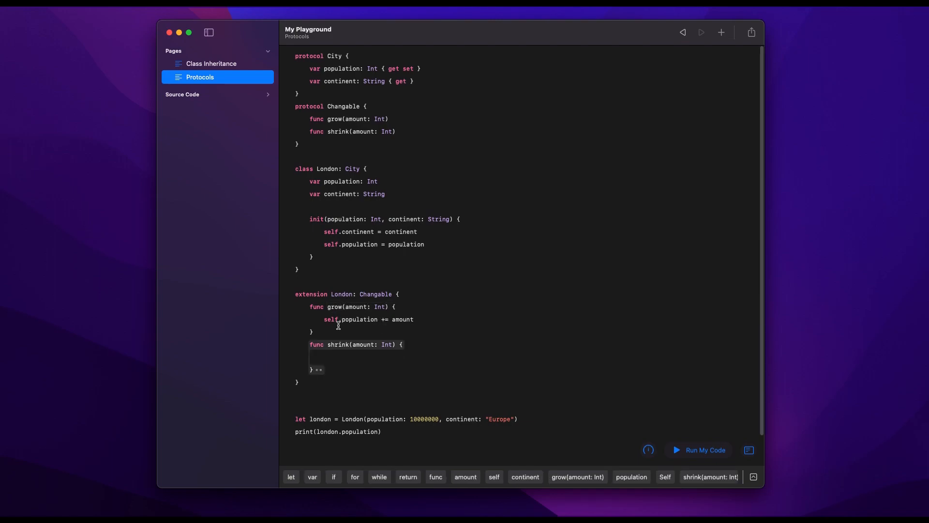
Make shrink subtract amount from self.population, then select the extension block to review it.
type("self.")
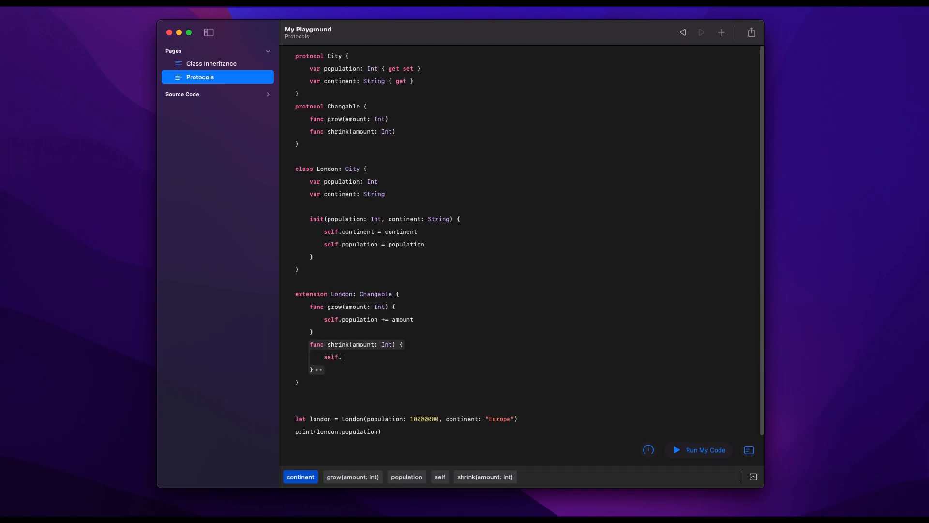
type("population -")
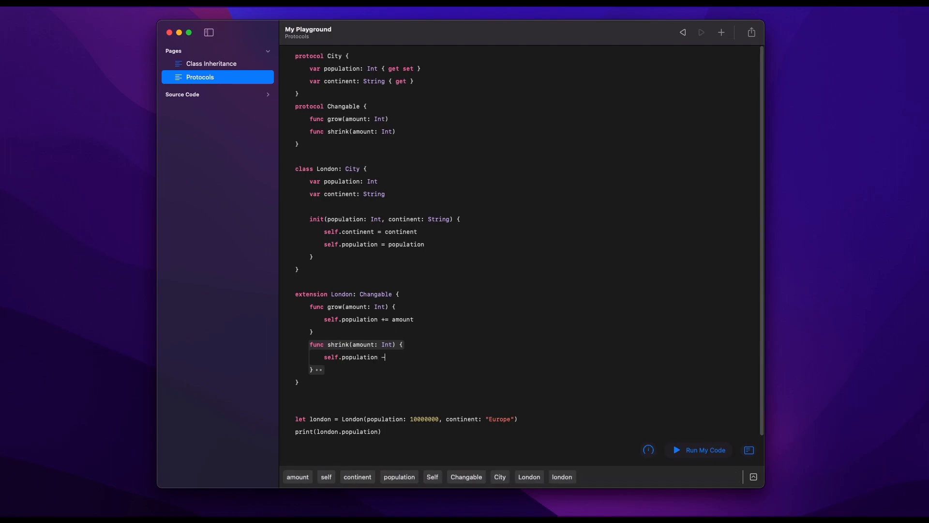
type("= amount")
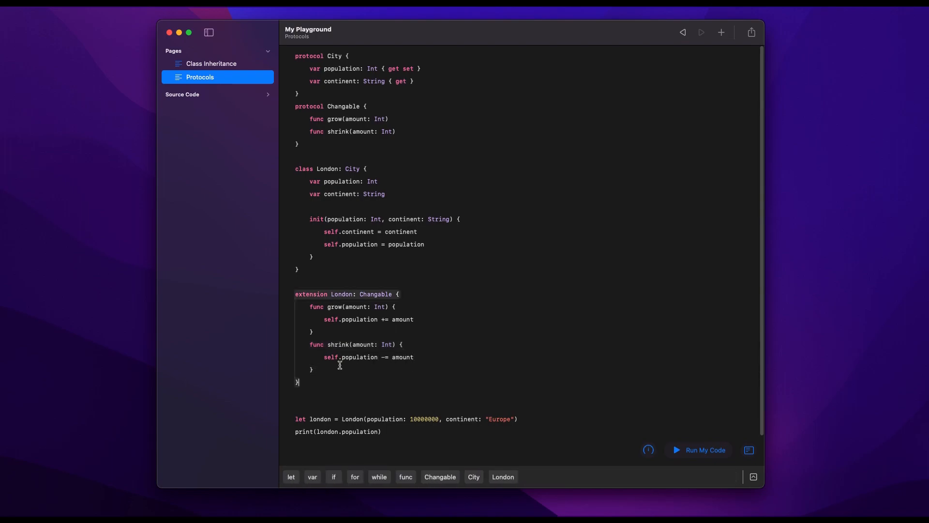
left_click_drag(297, 294, 308, 383)
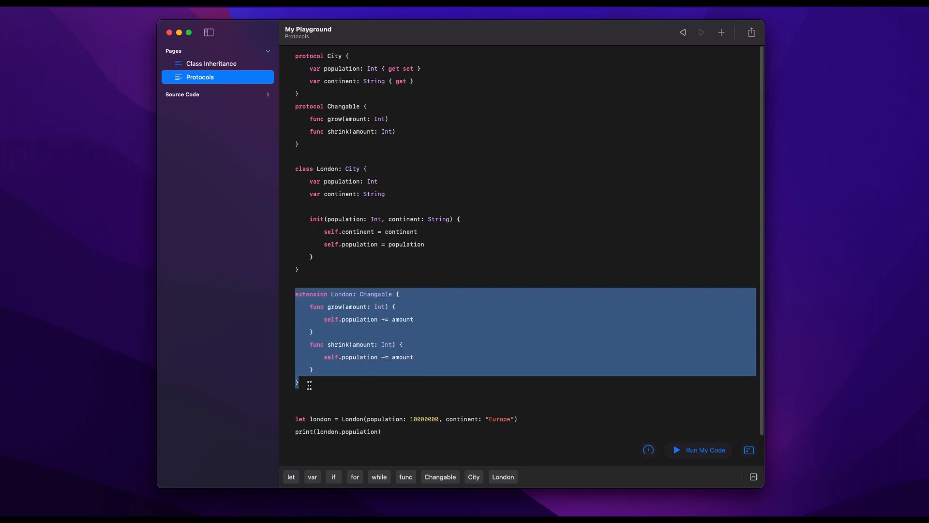
left_click(309, 383)
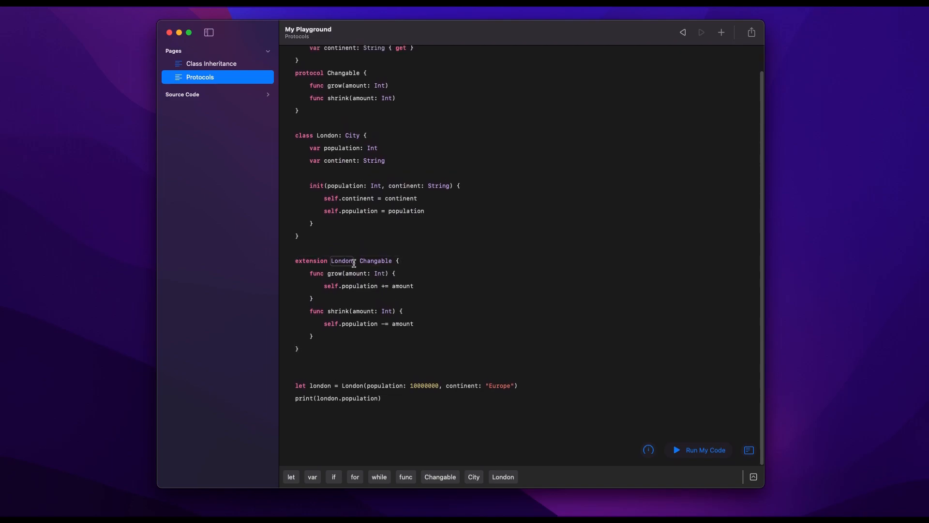
Show 10000000 inline, call london.grow(amount: 5000000), and print population again showing 15000000.
left_click(381, 398)
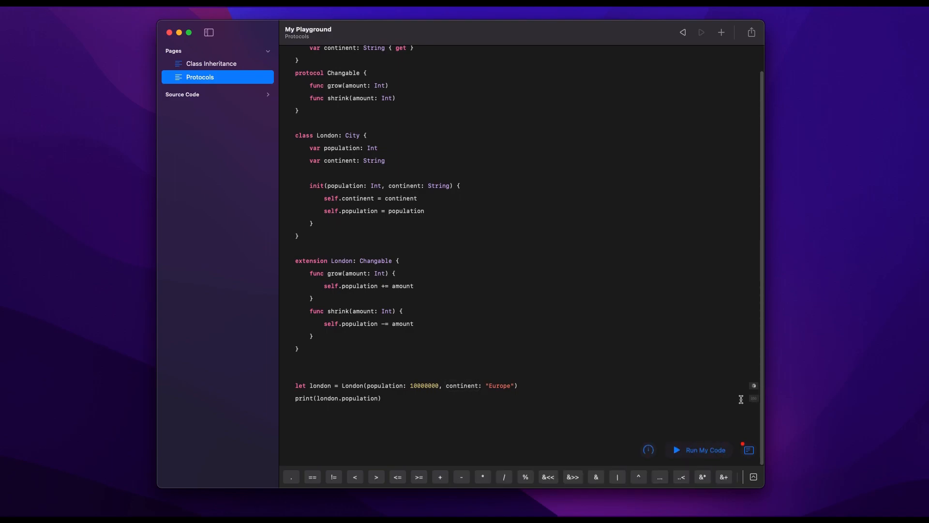
left_click(699, 450)
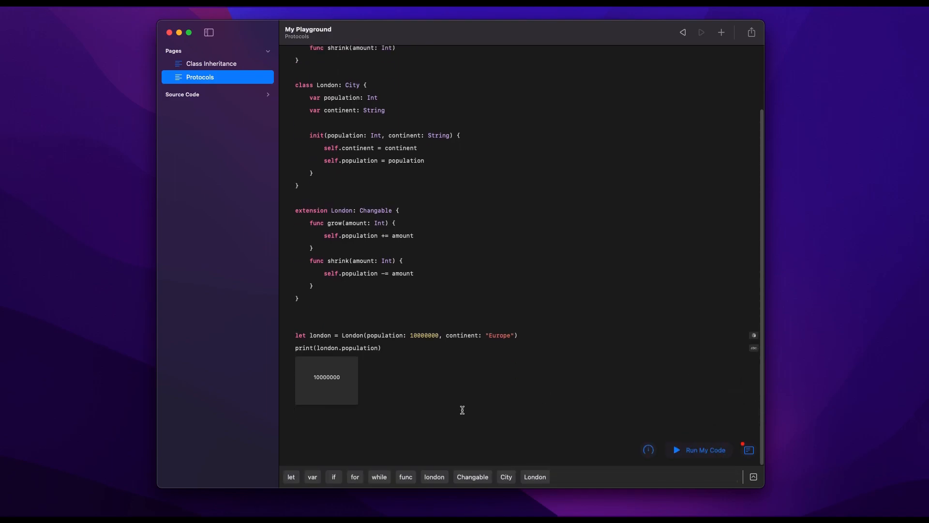
type("london.grow(amount: Int")
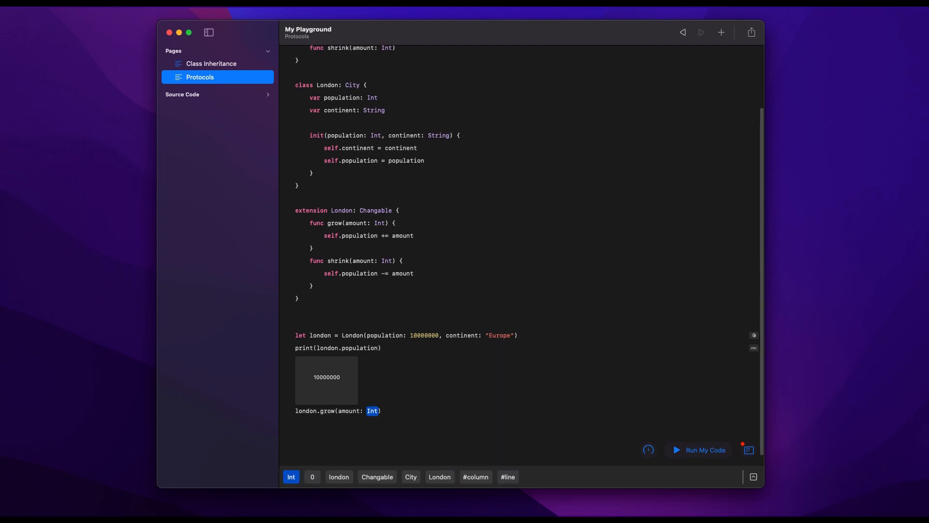
type("5000000")
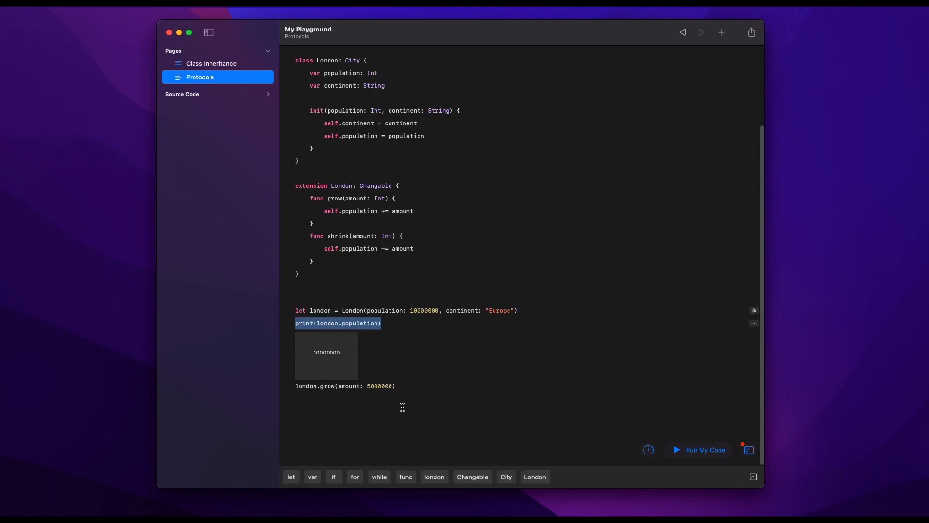
type("print(london.population)")
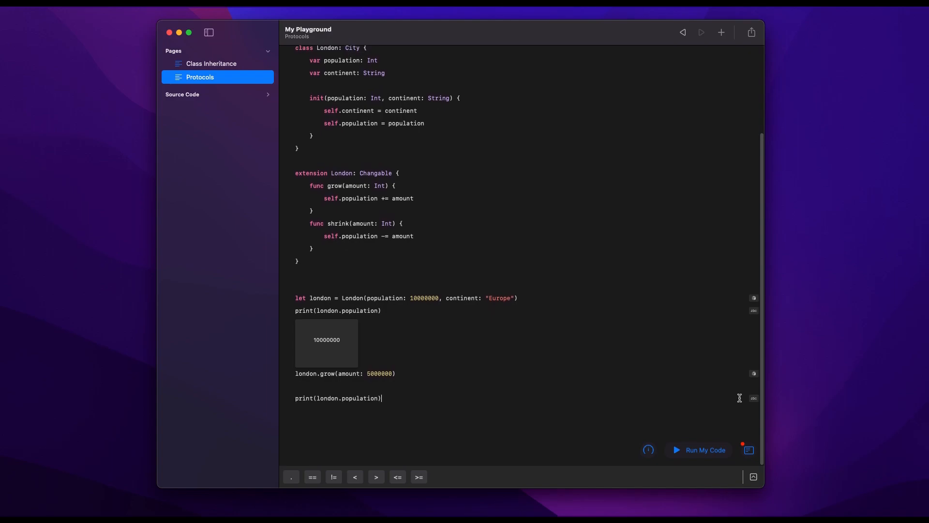
left_click(698, 450)
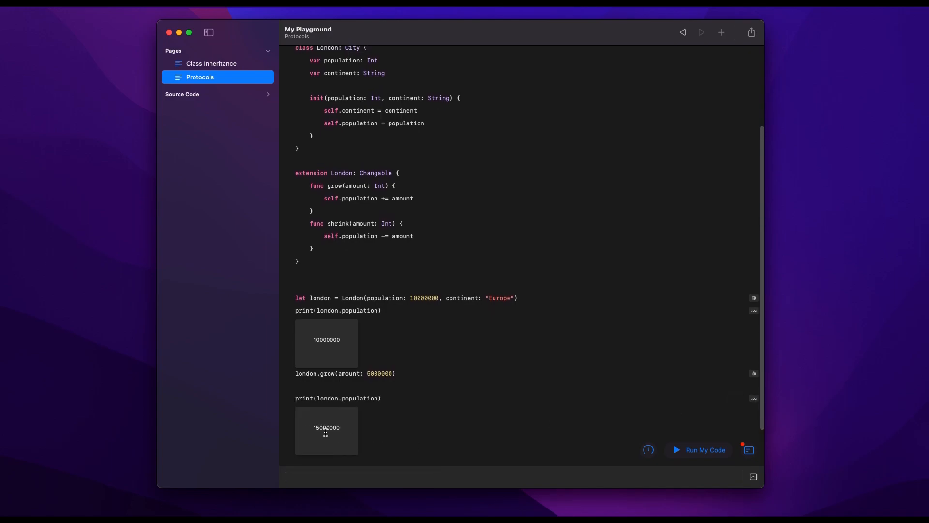
mouse_move(324, 181)
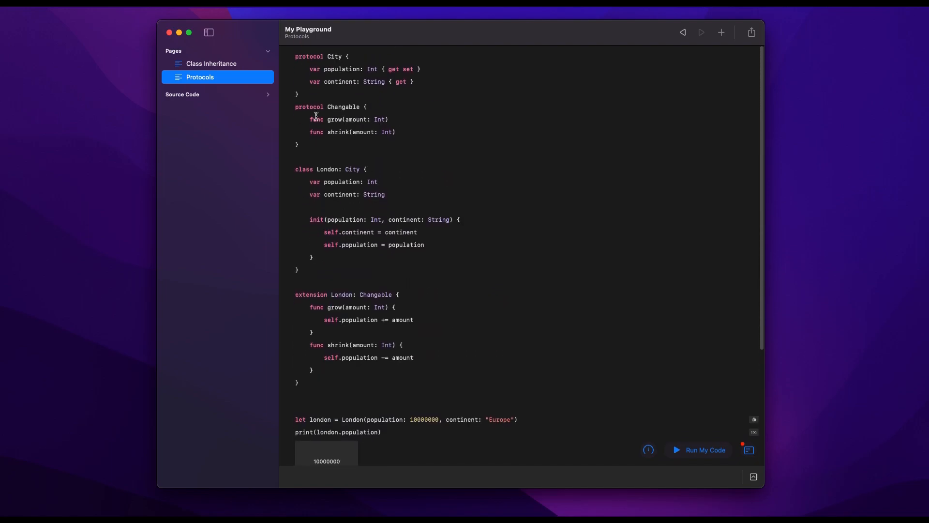
mouse_move(500, 40)
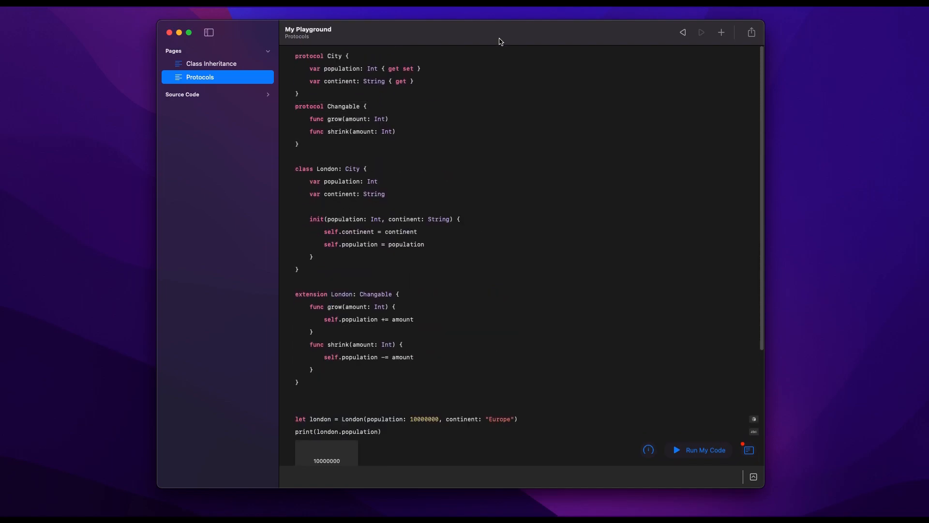
mouse_move(749, 449)
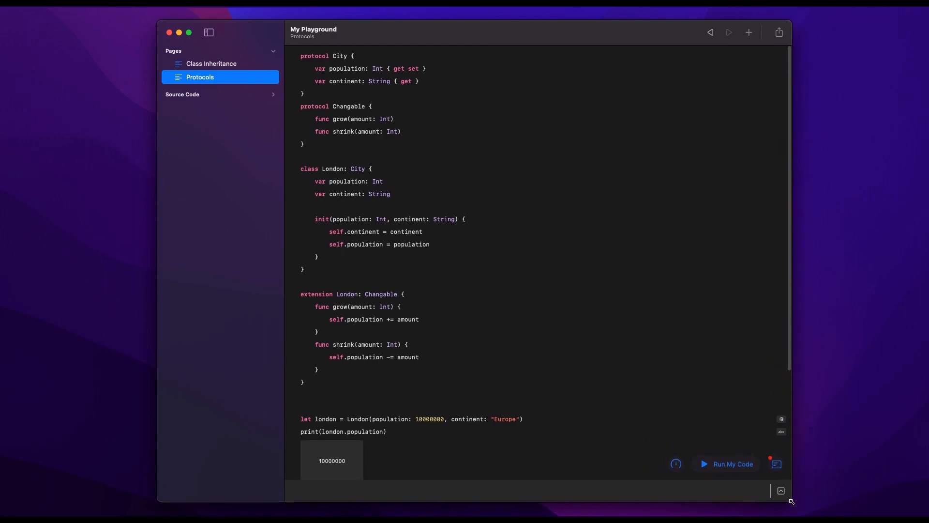
mouse_move(634, 321)
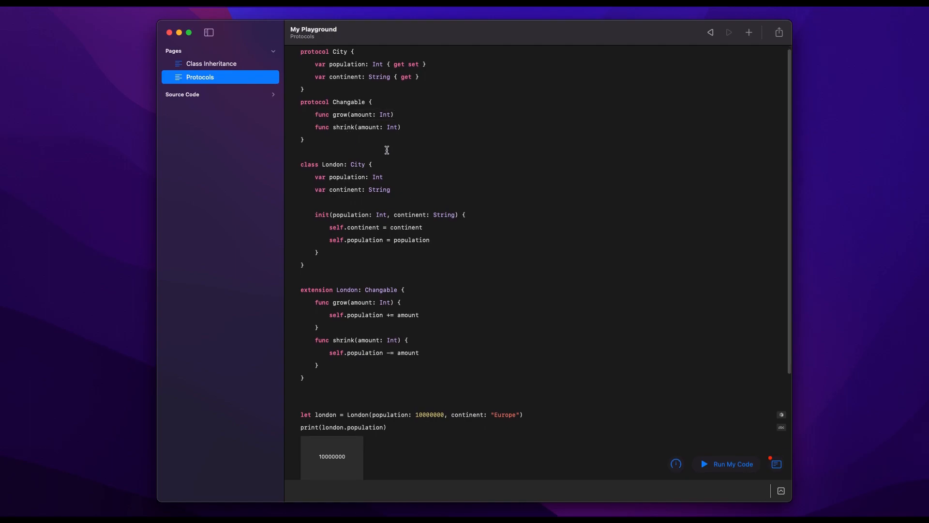
mouse_move(387, 153)
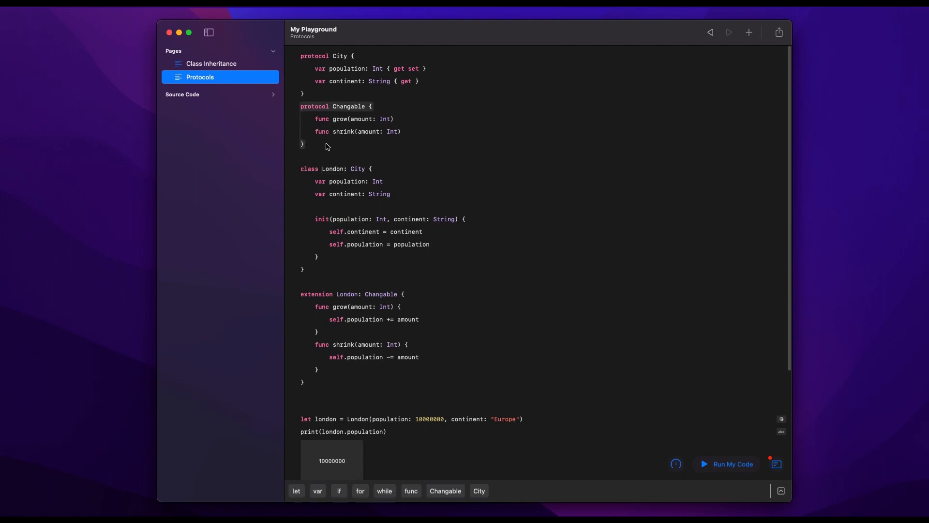
type("class")
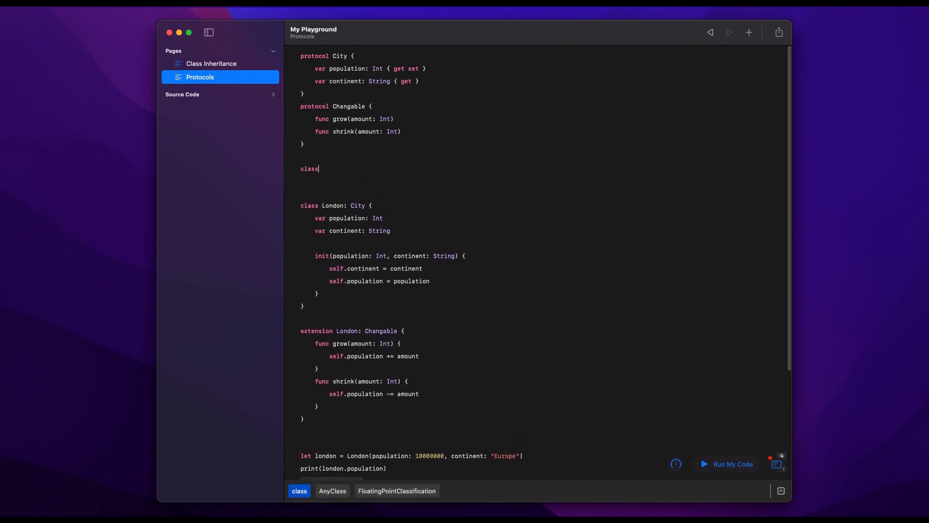
type("MockLondon:")
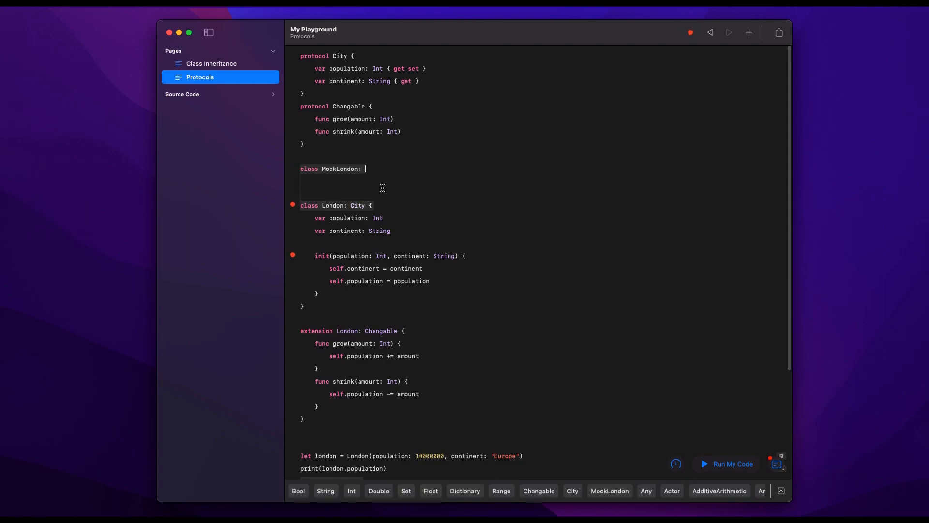
type("City {")
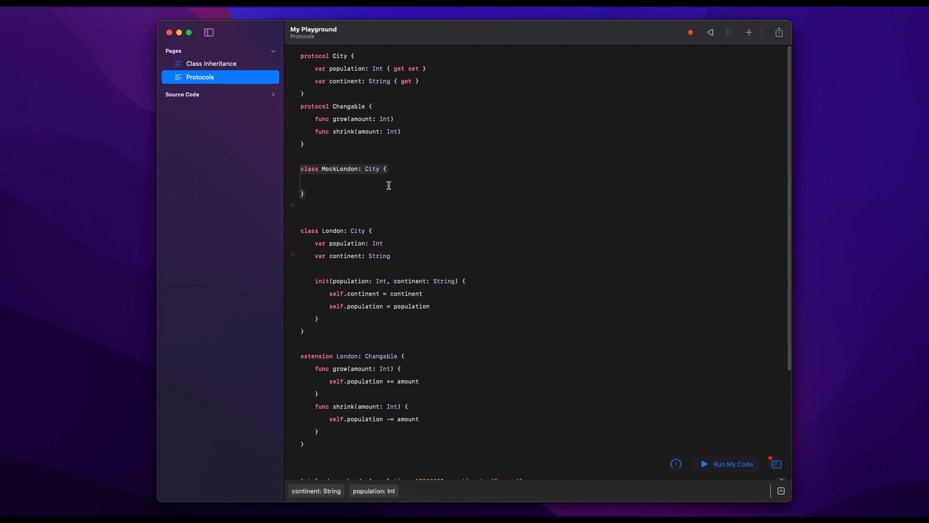
type(", Changable")
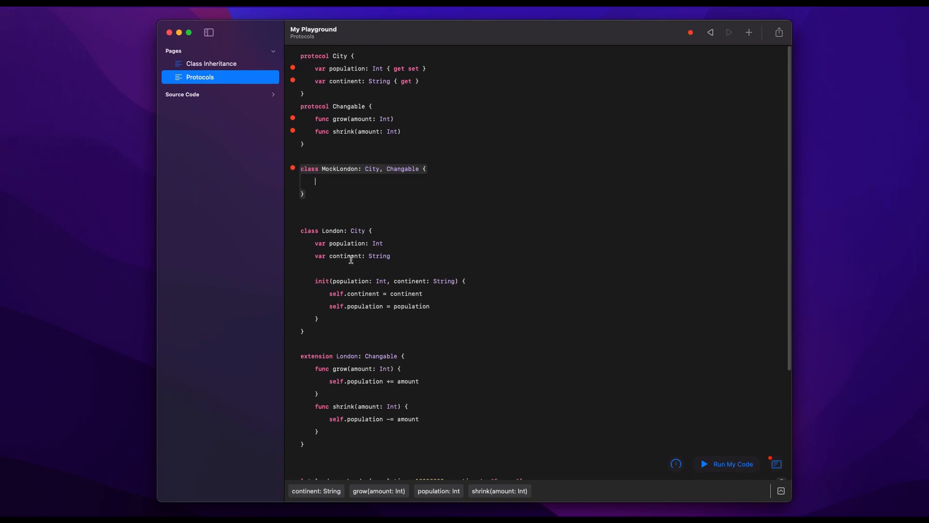
double_click(365, 380)
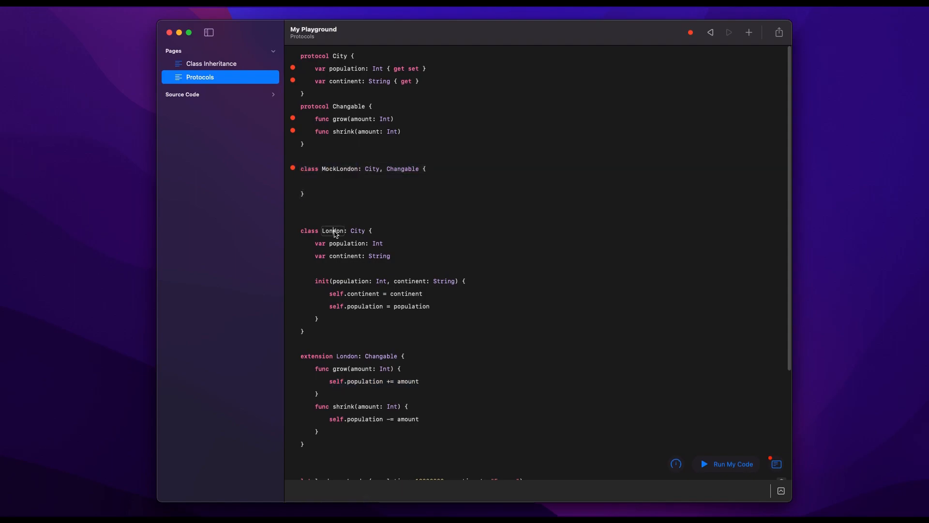
double_click(333, 230)
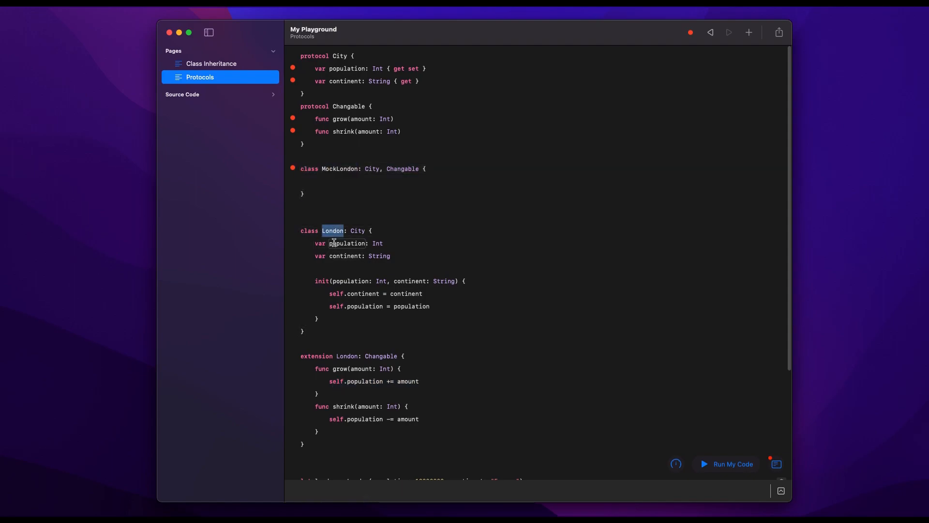
mouse_move(363, 264)
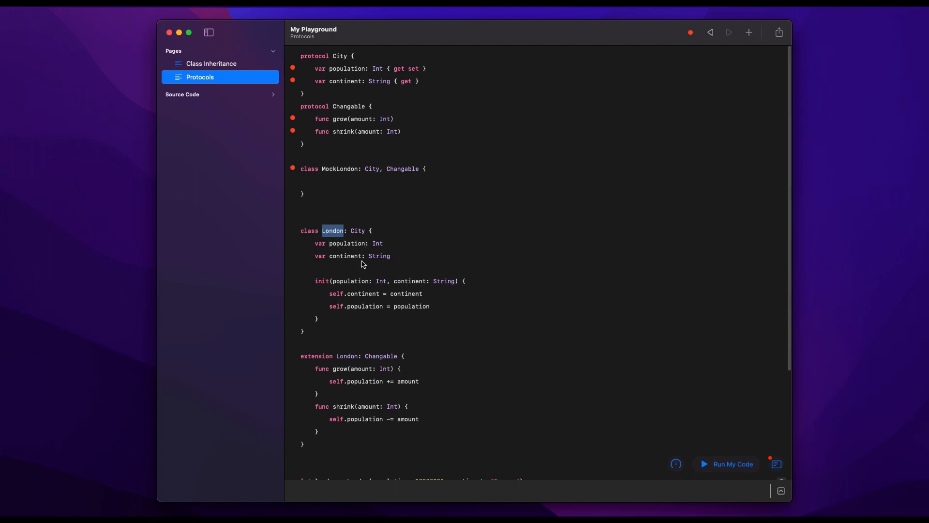
mouse_move(337, 242)
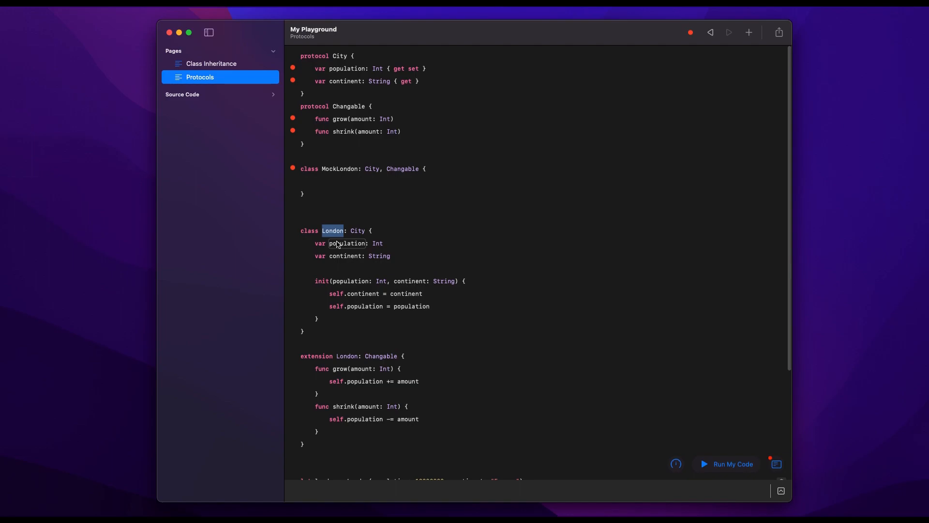
mouse_move(324, 168)
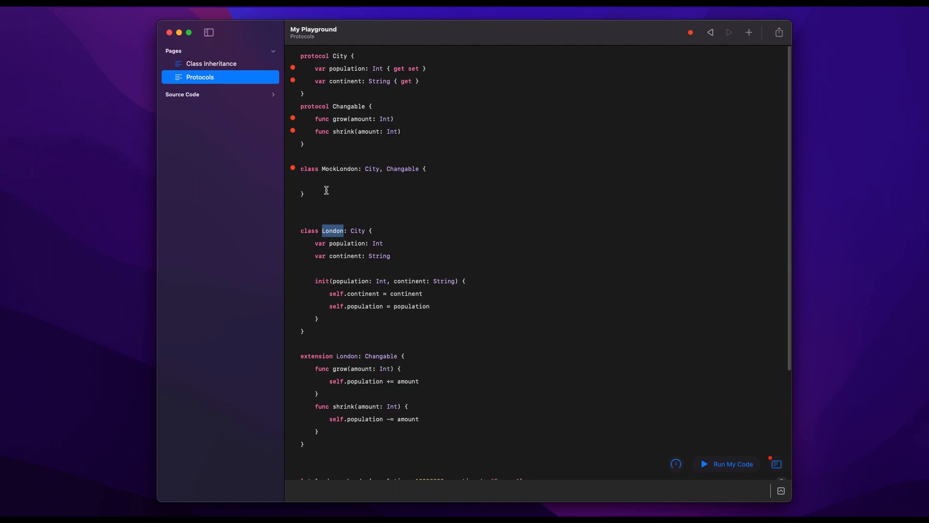
mouse_move(382, 169)
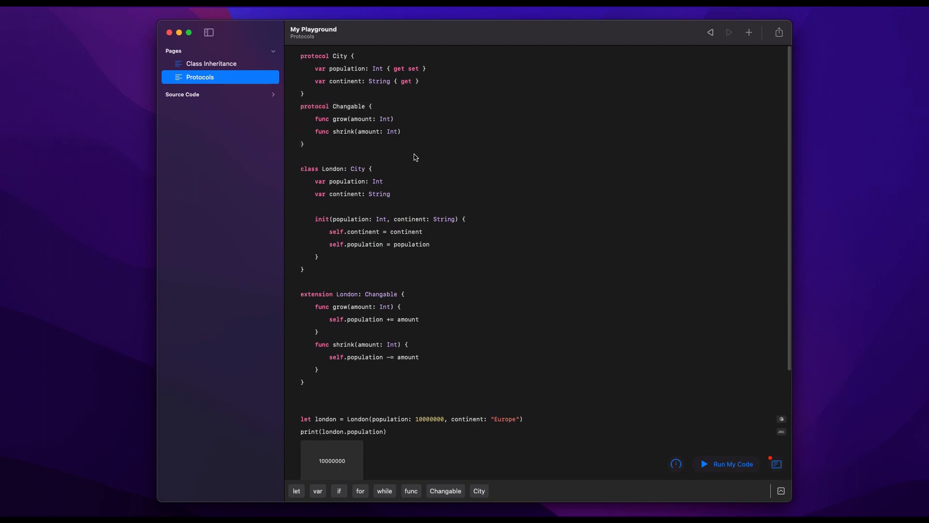
mouse_move(284, 118)
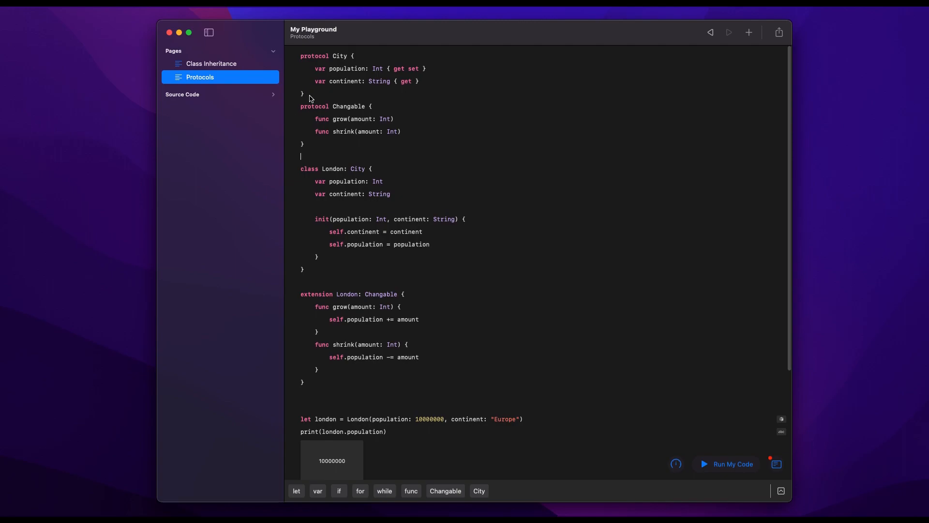
mouse_move(316, 97)
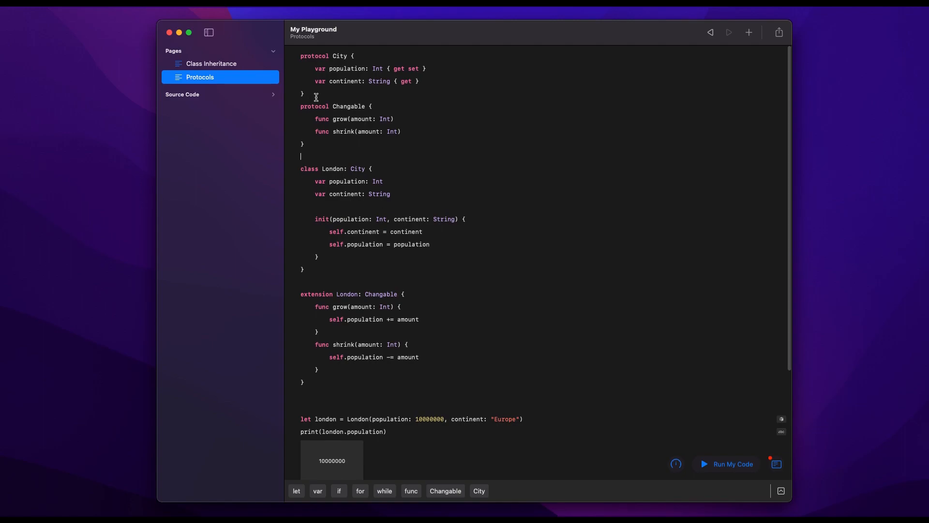